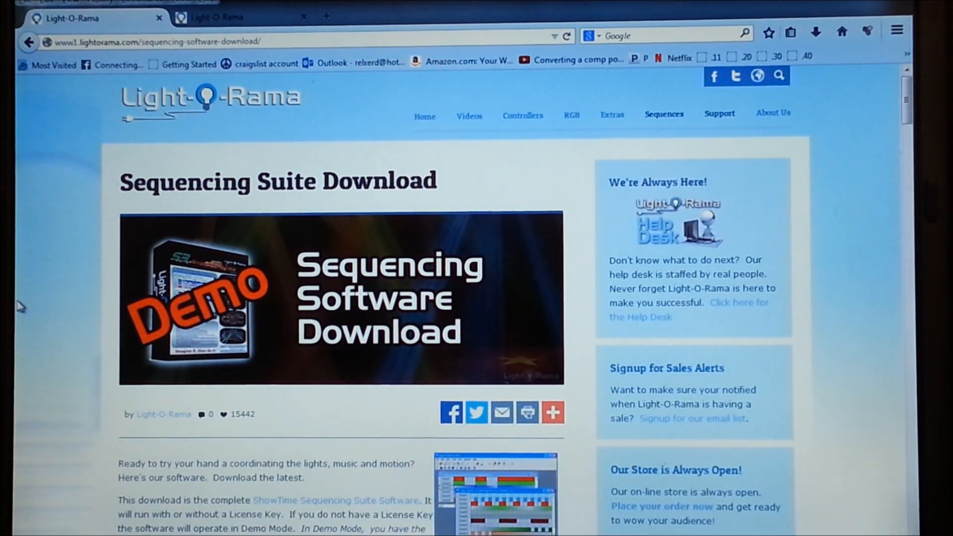
- Scroll the Sequencing Suite download page down to the Download Now button and instructions
{"action": "scroll", "scroll_direction": "down", "scroll_amount": 3}
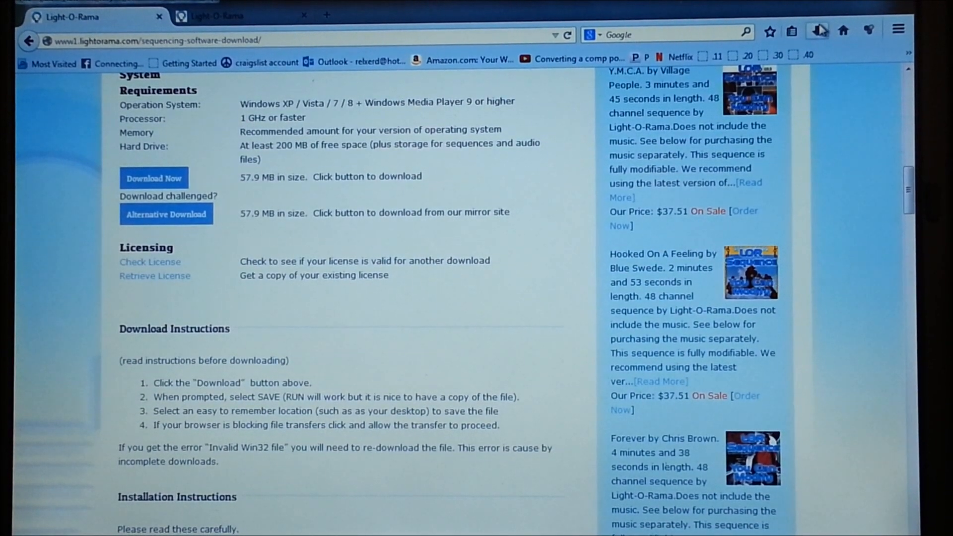
{"action": "mouse_move", "coordinate": [819, 31]}
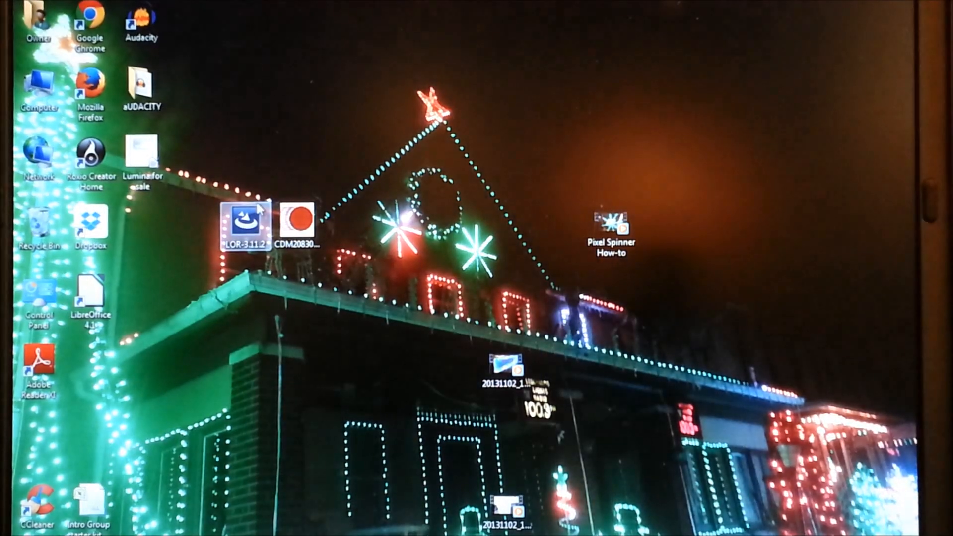
- Launch the Light-O-Rama Sequence Editor from its desktop icon
{"action": "double_click", "coordinate": [245, 215]}
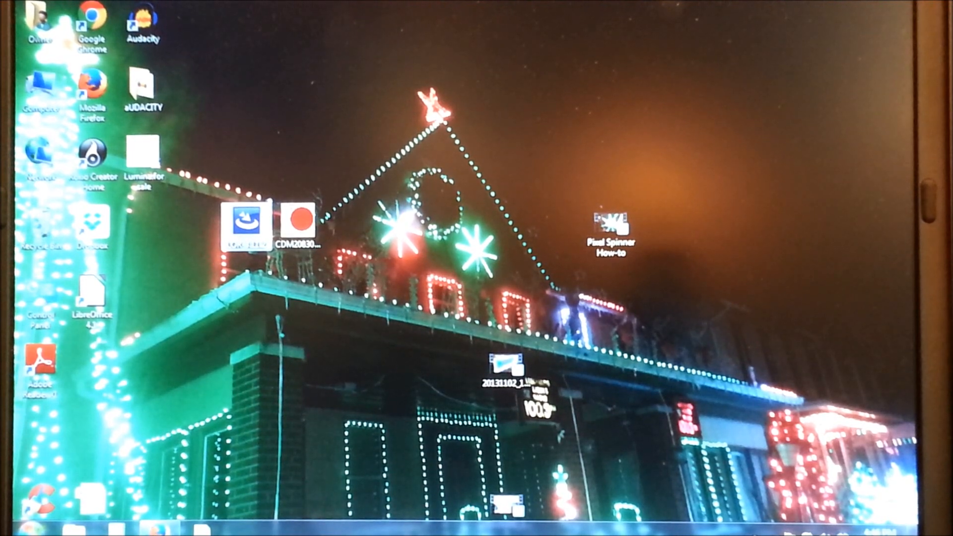
{"action": "left_click", "coordinate": [12, 527]}
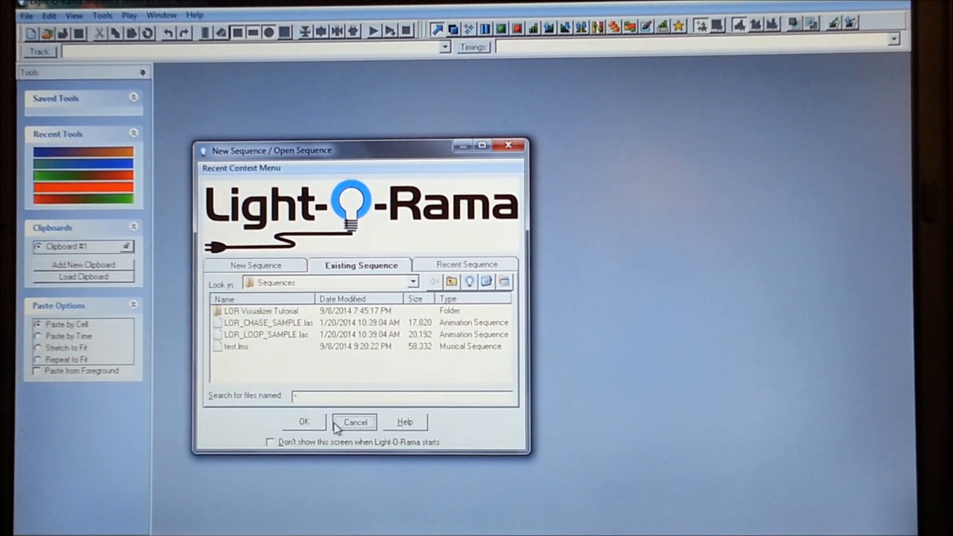
- Cancel the startup dialog and enable Allow DMX Editing under Edit > Preferences
{"action": "left_click", "coordinate": [355, 422]}
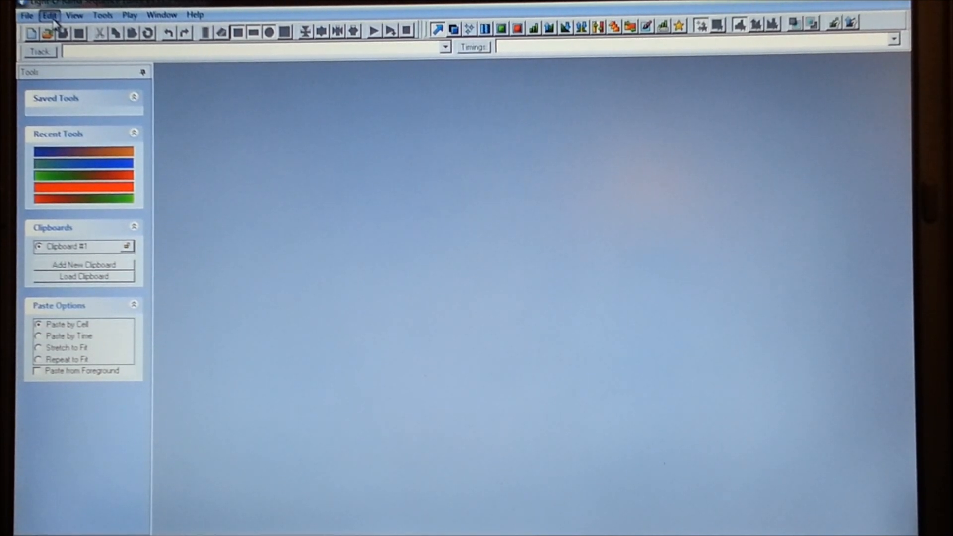
{"action": "left_click", "coordinate": [49, 15]}
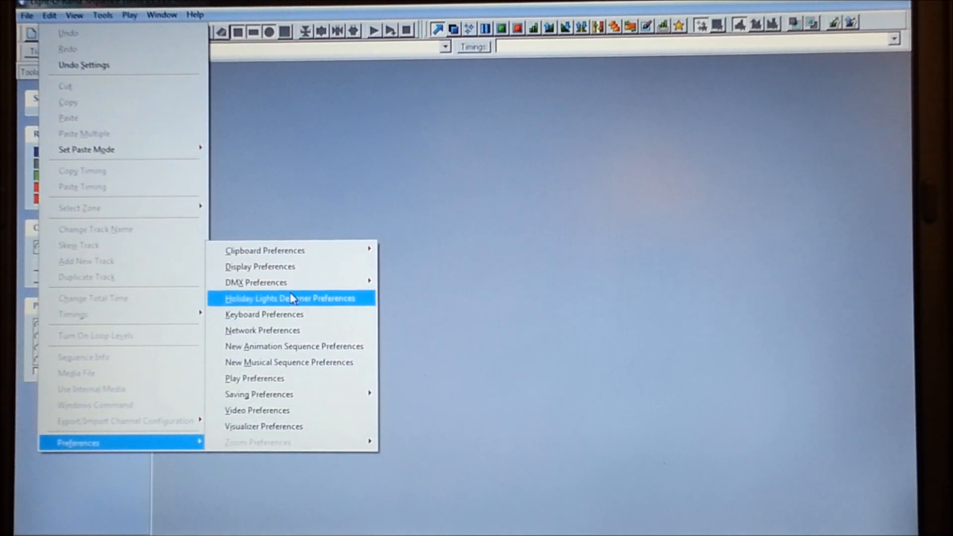
{"action": "mouse_move", "coordinate": [255, 282]}
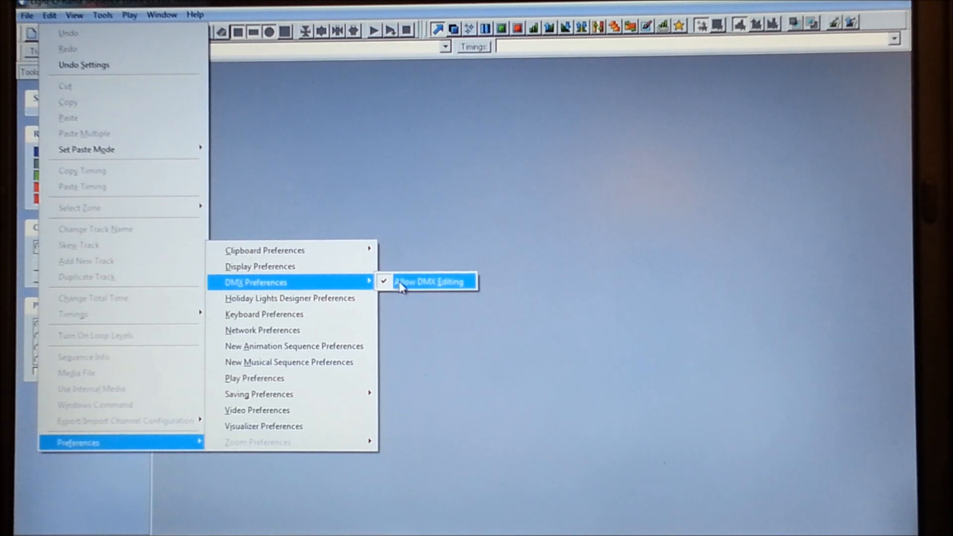
{"action": "left_click", "coordinate": [432, 281]}
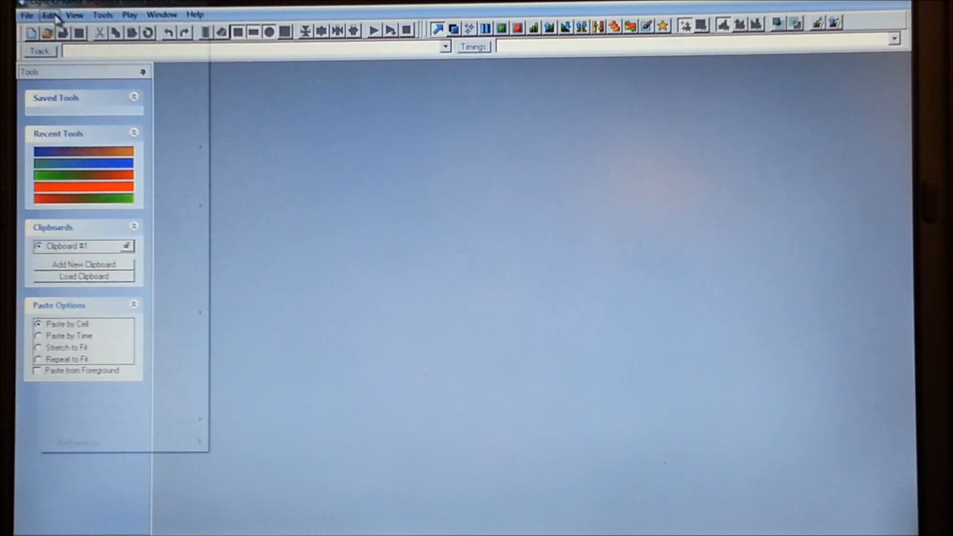
{"action": "left_click", "coordinate": [49, 15]}
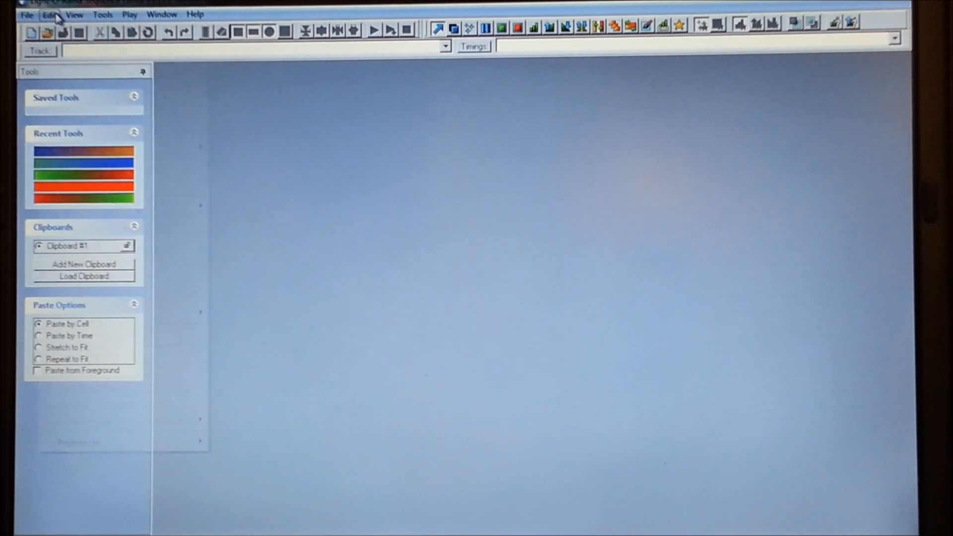
{"action": "left_click", "coordinate": [49, 15]}
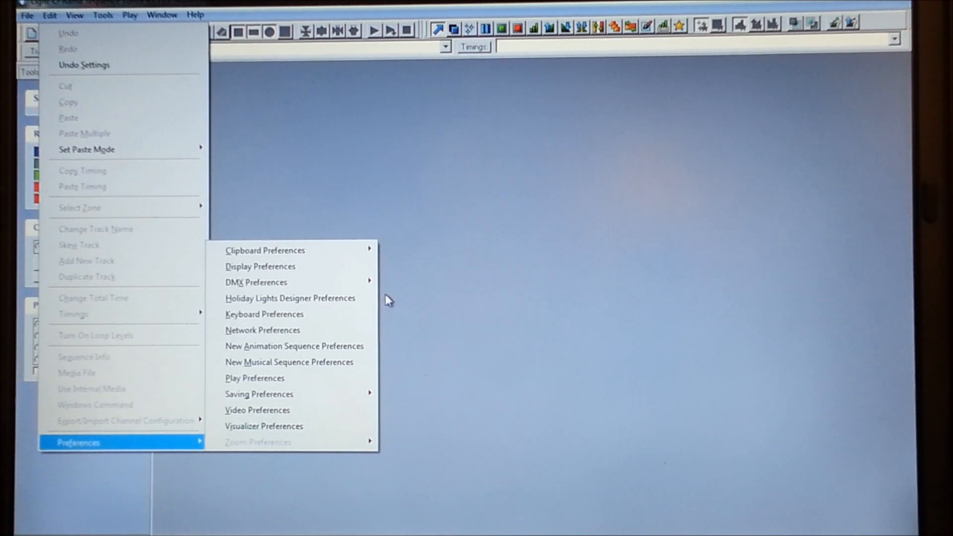
{"action": "mouse_move", "coordinate": [256, 281]}
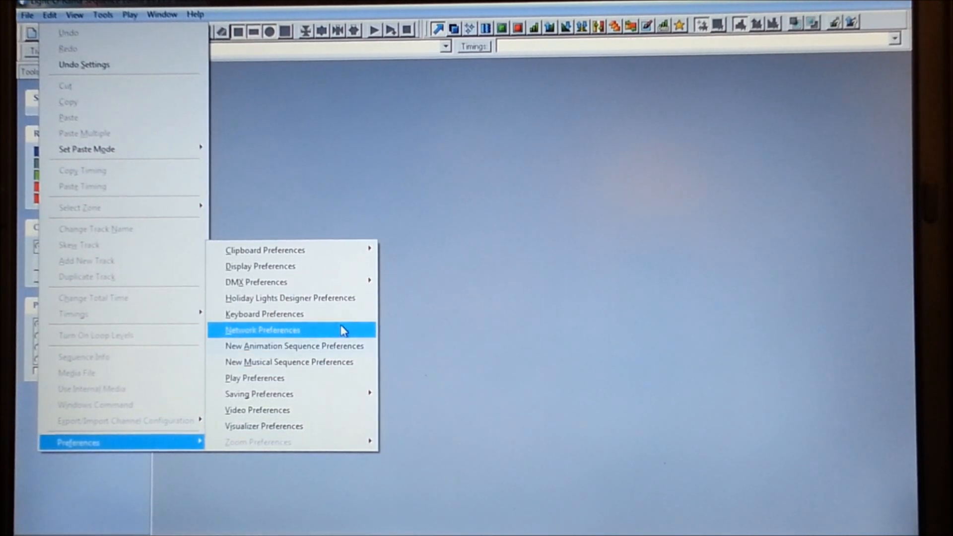
{"action": "mouse_move", "coordinate": [335, 335]}
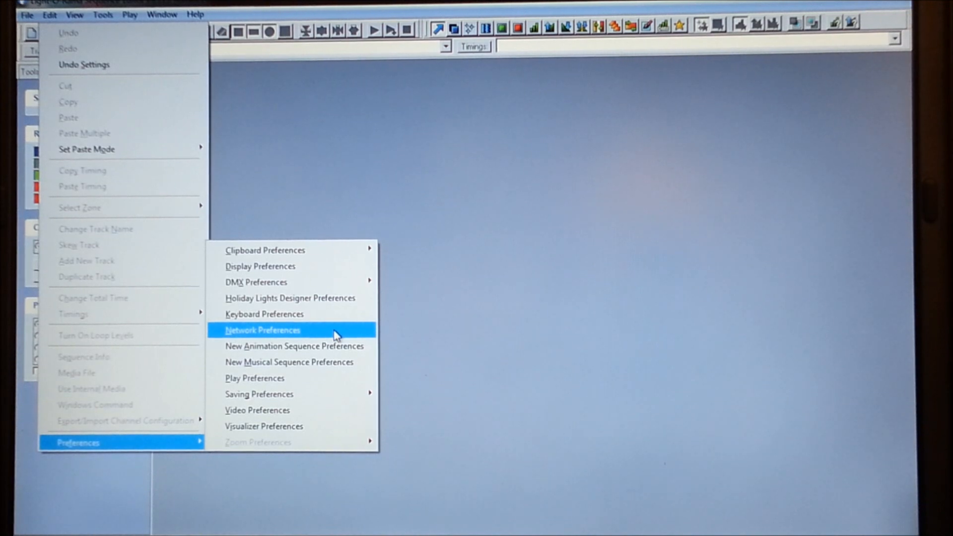
- Open Network Preferences, review the LOR and DMX tabs, and switch to the advanced view
{"action": "left_click", "coordinate": [262, 330]}
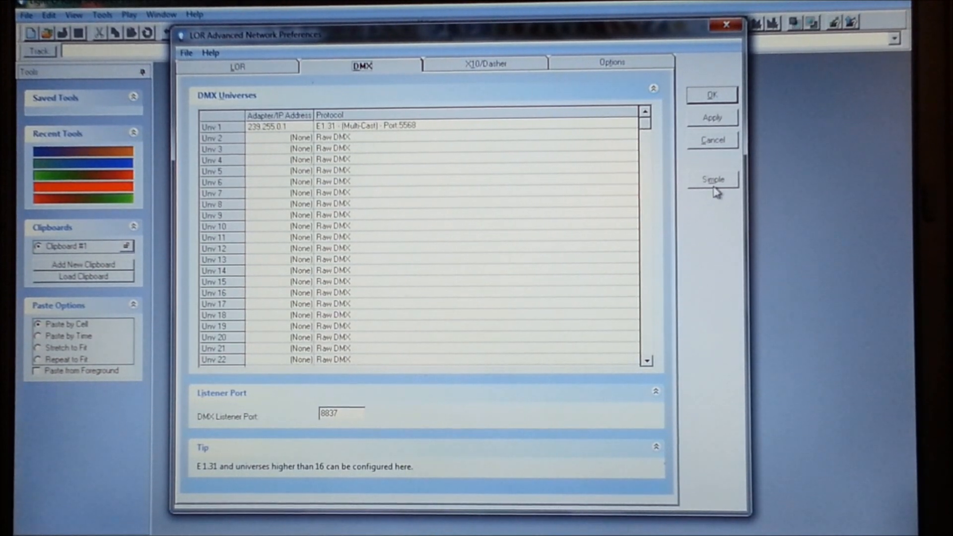
{"action": "left_click", "coordinate": [712, 180]}
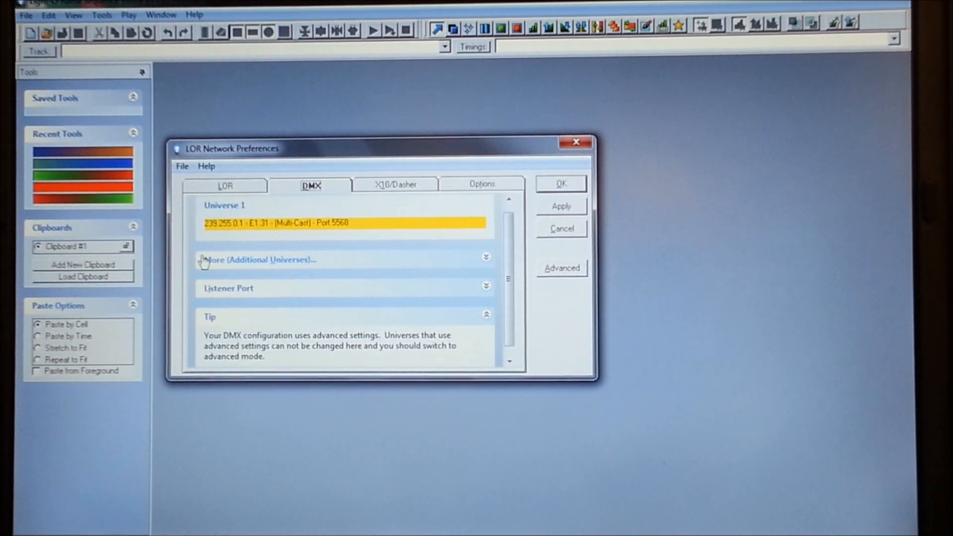
{"action": "left_click", "coordinate": [225, 185]}
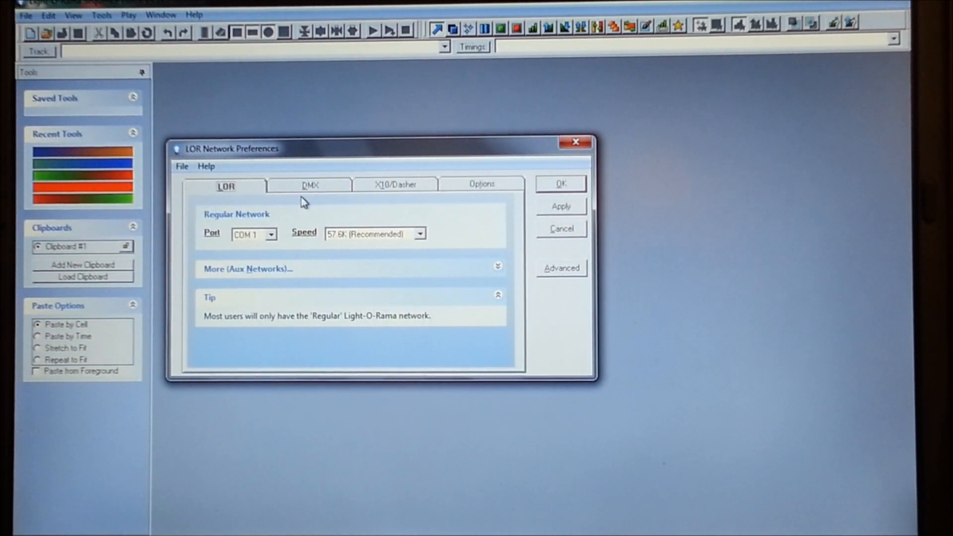
{"action": "left_click", "coordinate": [309, 186]}
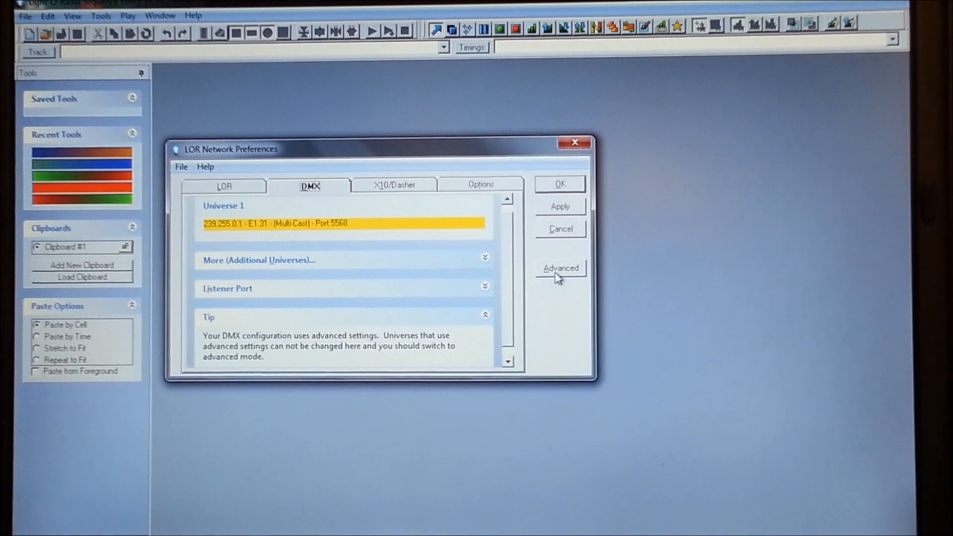
{"action": "left_click", "coordinate": [559, 268]}
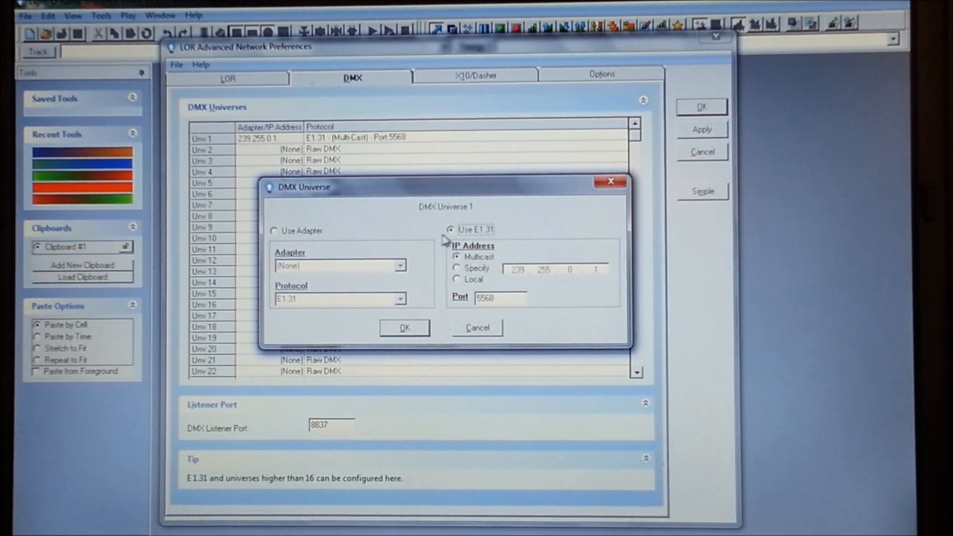
- Set universe 2 to Use E1.31 with a specified IP address of 239.255.0.2, port 5568
{"action": "left_click", "coordinate": [275, 230]}
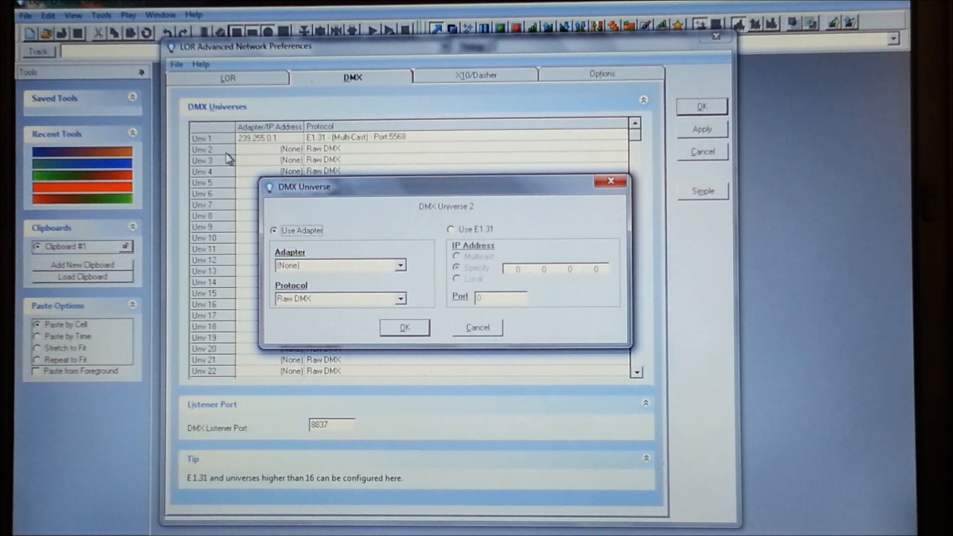
{"action": "mouse_move", "coordinate": [440, 213]}
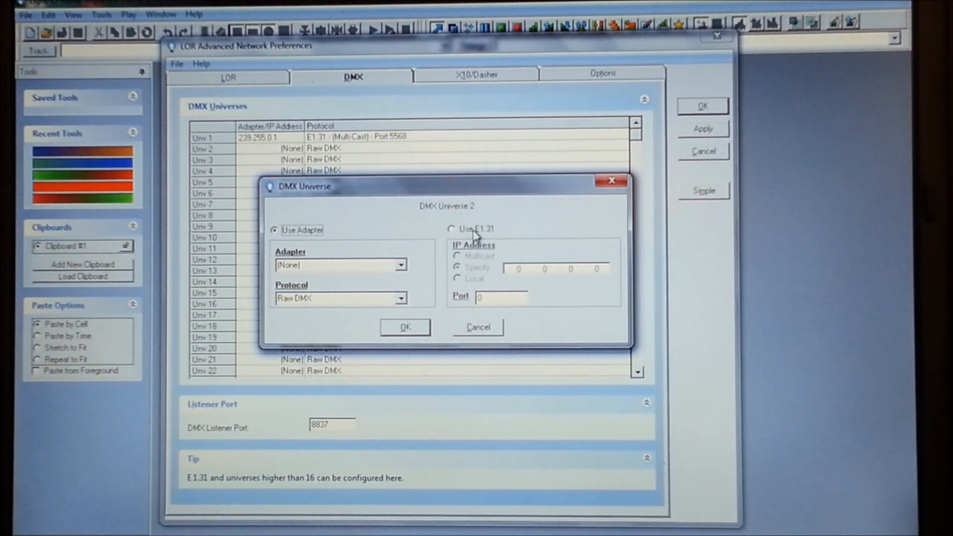
{"action": "left_click", "coordinate": [451, 230]}
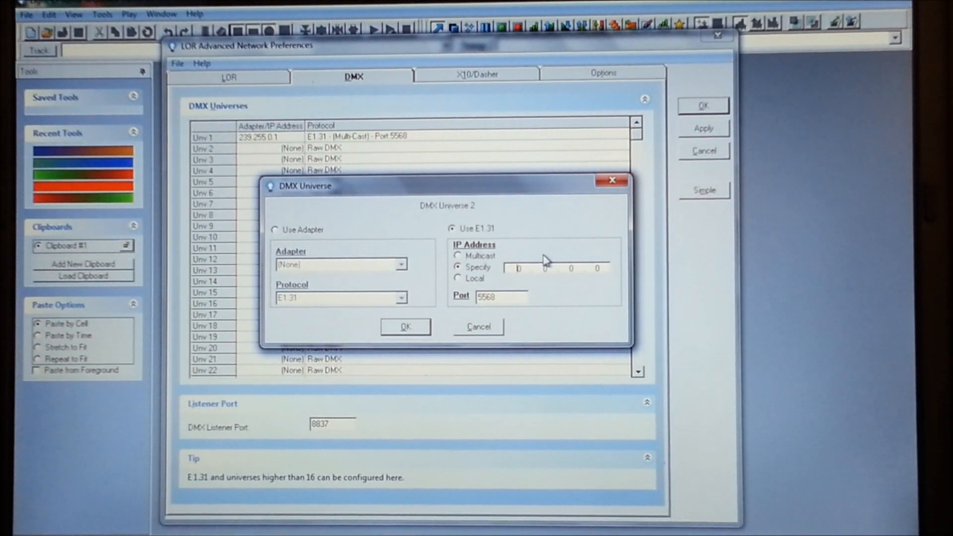
{"action": "left_click", "coordinate": [458, 255]}
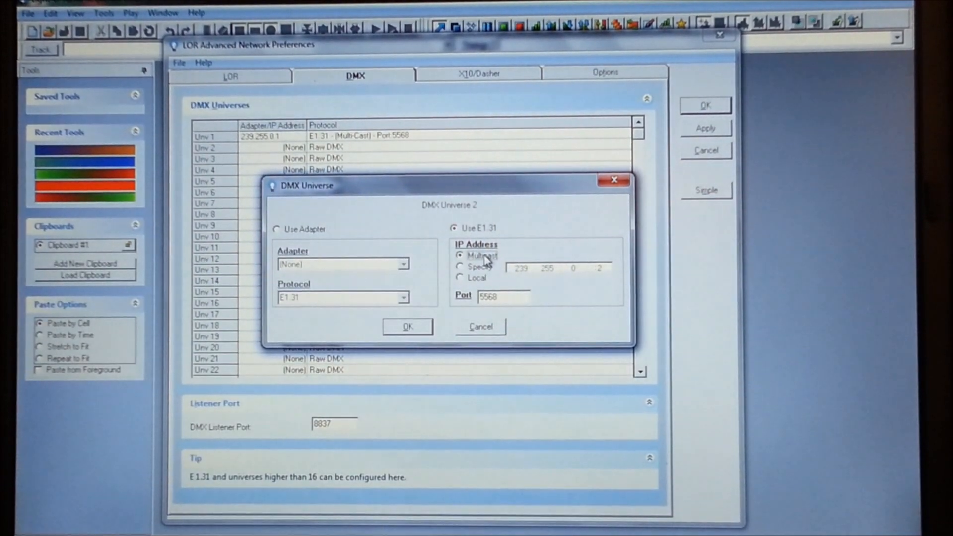
{"action": "left_click", "coordinate": [460, 267]}
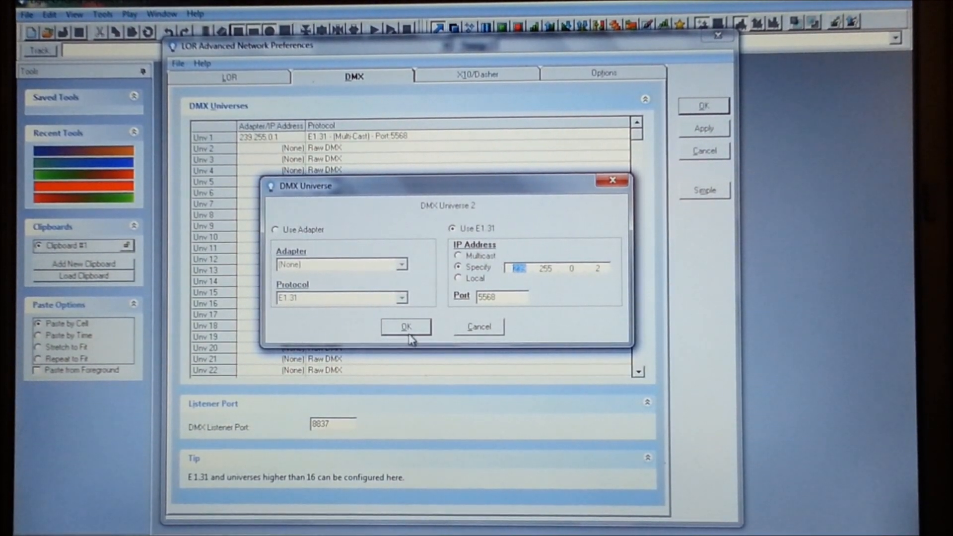
- Confirm universe 2's settings, verify them, then reopen universe 1's multicast settings
{"action": "left_click", "coordinate": [405, 327]}
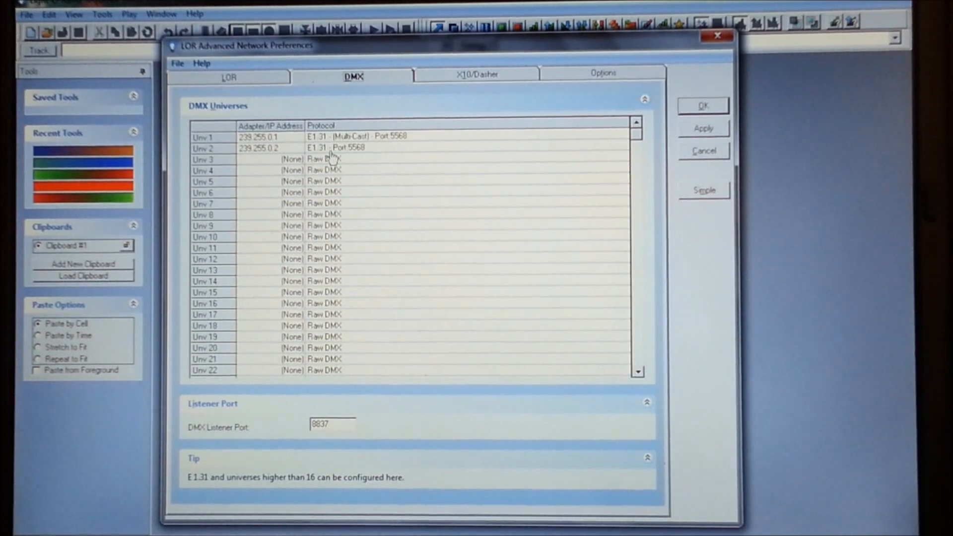
{"action": "double_click", "coordinate": [274, 147]}
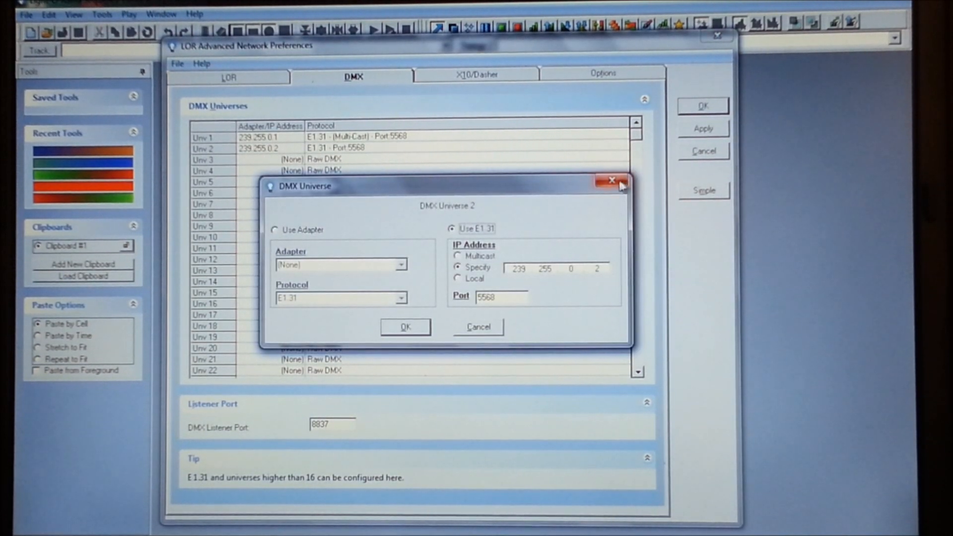
{"action": "left_click", "coordinate": [612, 181]}
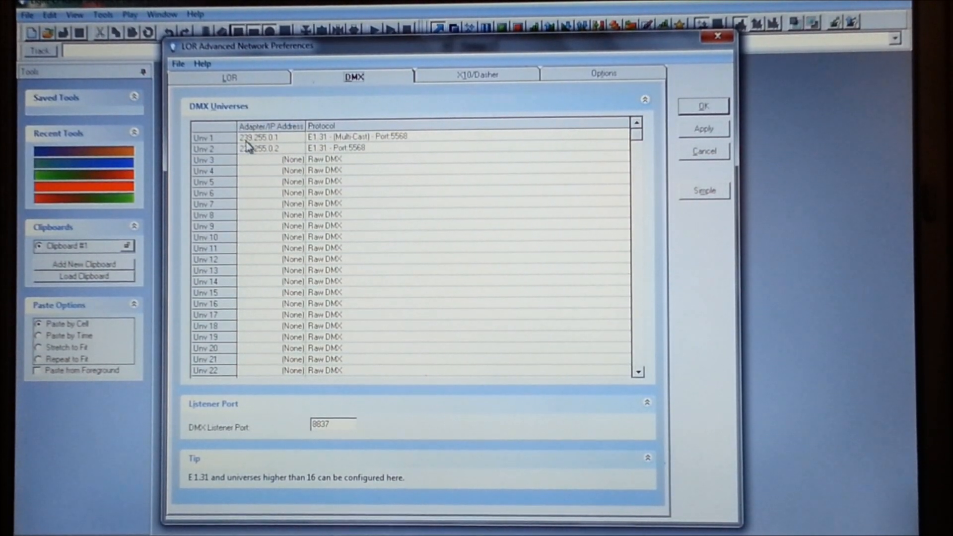
{"action": "double_click", "coordinate": [261, 137]}
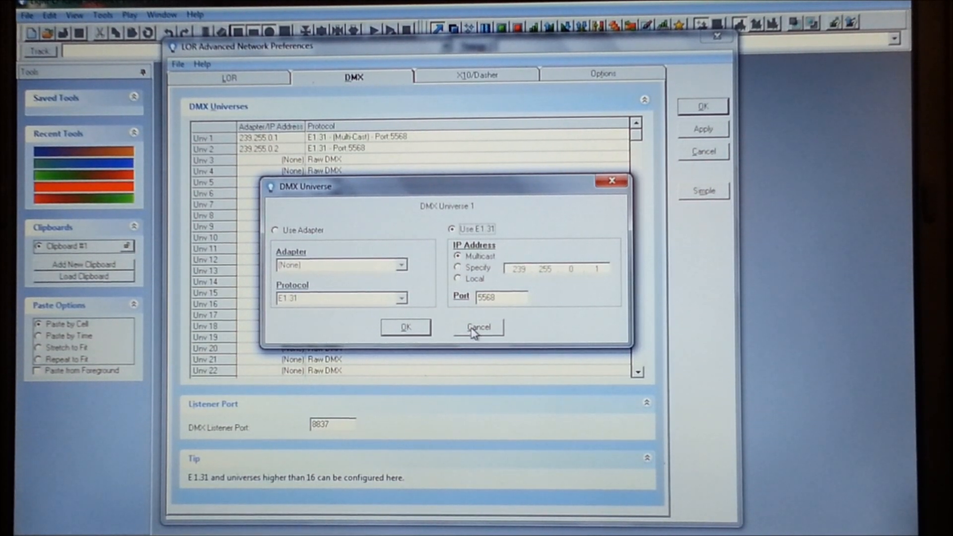
- Cancel the universe 1 and 19 dialogs, recheck universe 1, and close it unchanged
{"action": "left_click", "coordinate": [477, 327]}
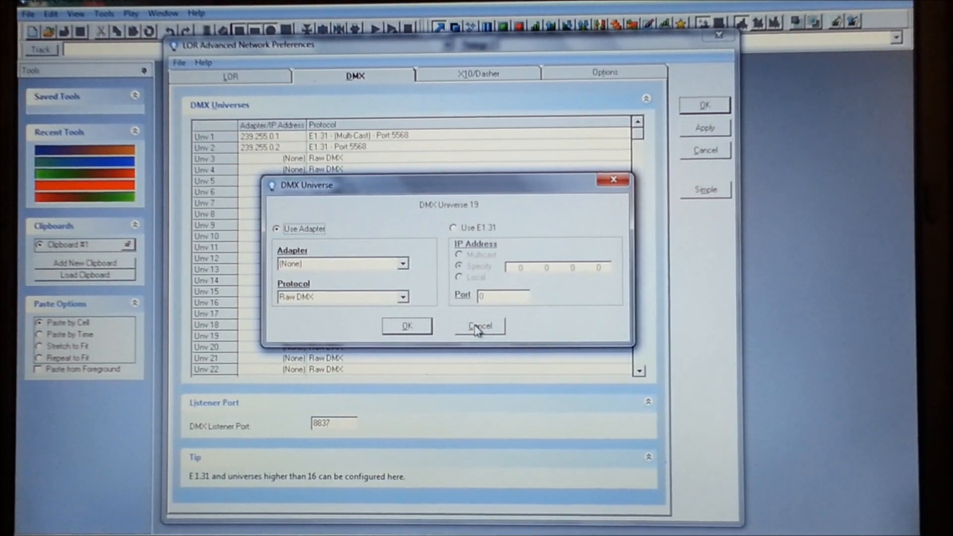
{"action": "left_click", "coordinate": [479, 326]}
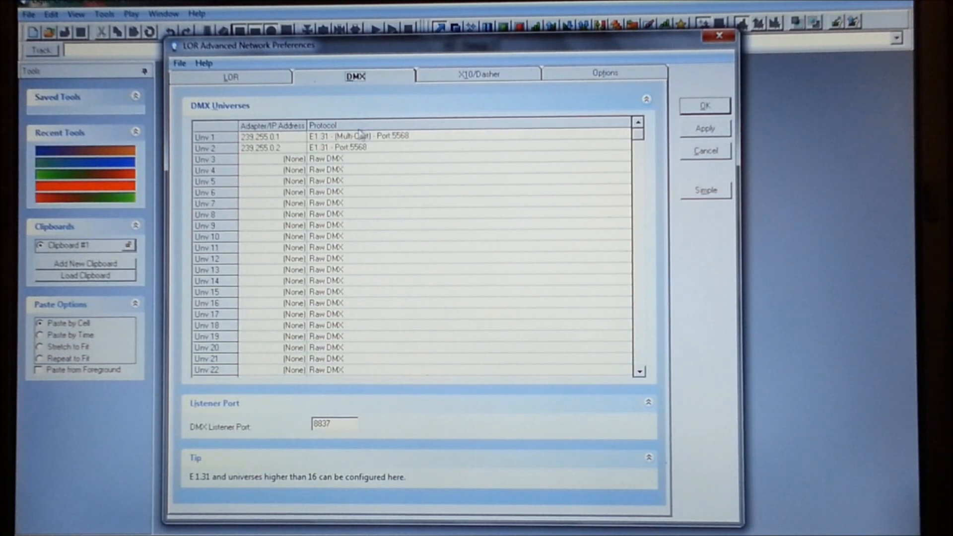
{"action": "double_click", "coordinate": [261, 147]}
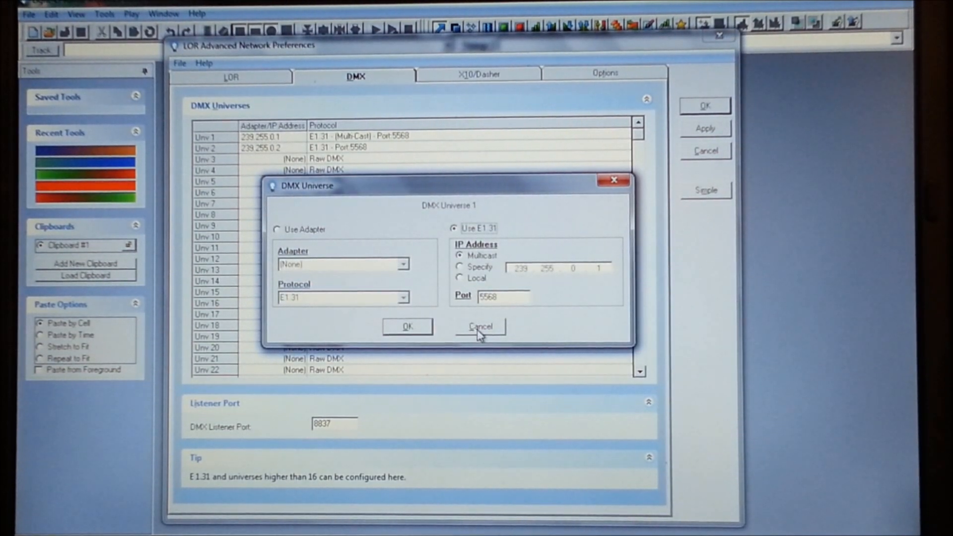
{"action": "left_click", "coordinate": [479, 327]}
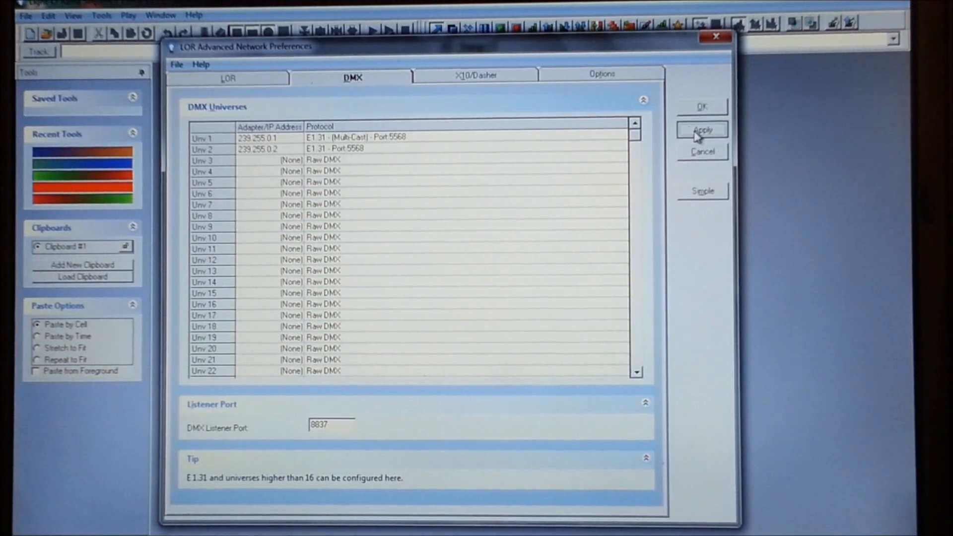
- Apply the DMX network settings and OK the Network Settings Changed notice
{"action": "left_click", "coordinate": [702, 130]}
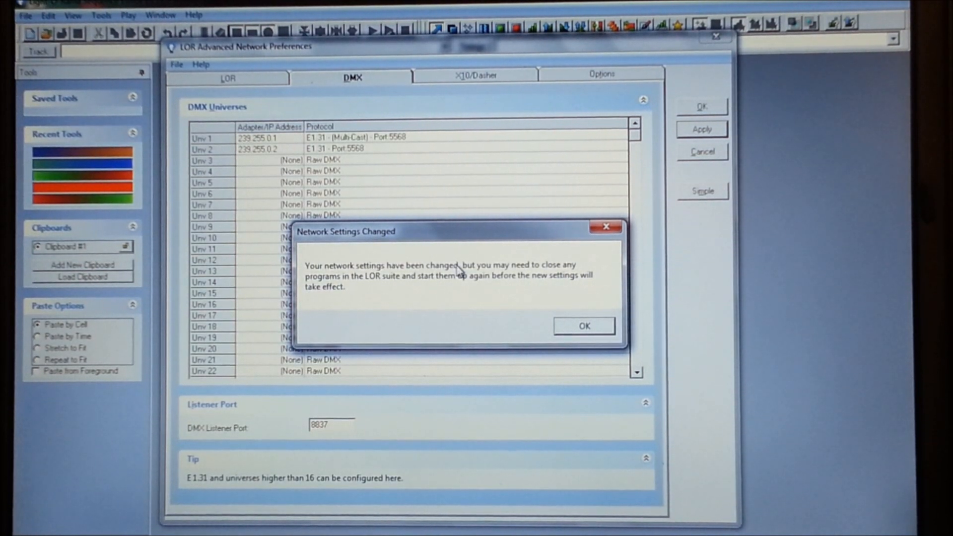
{"action": "mouse_move", "coordinate": [347, 292]}
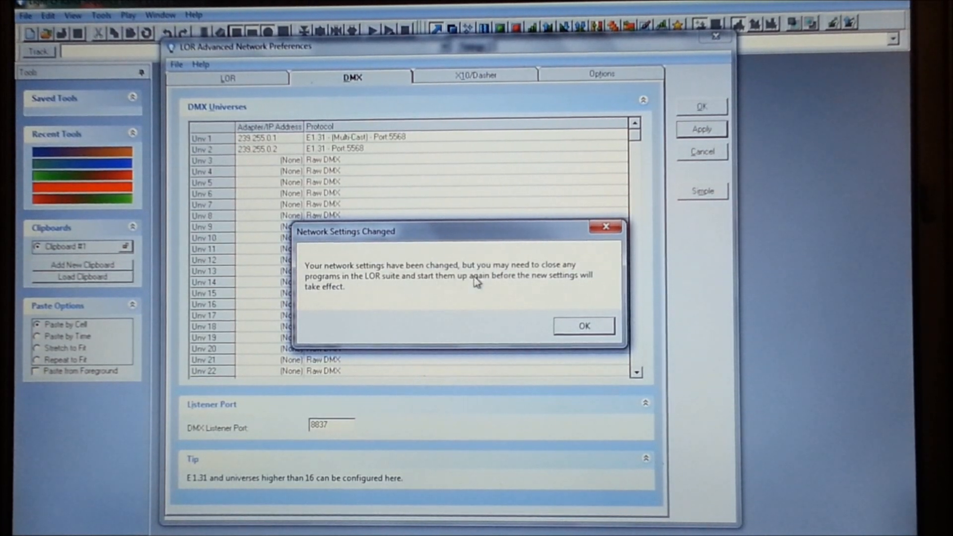
{"action": "mouse_move", "coordinate": [583, 326]}
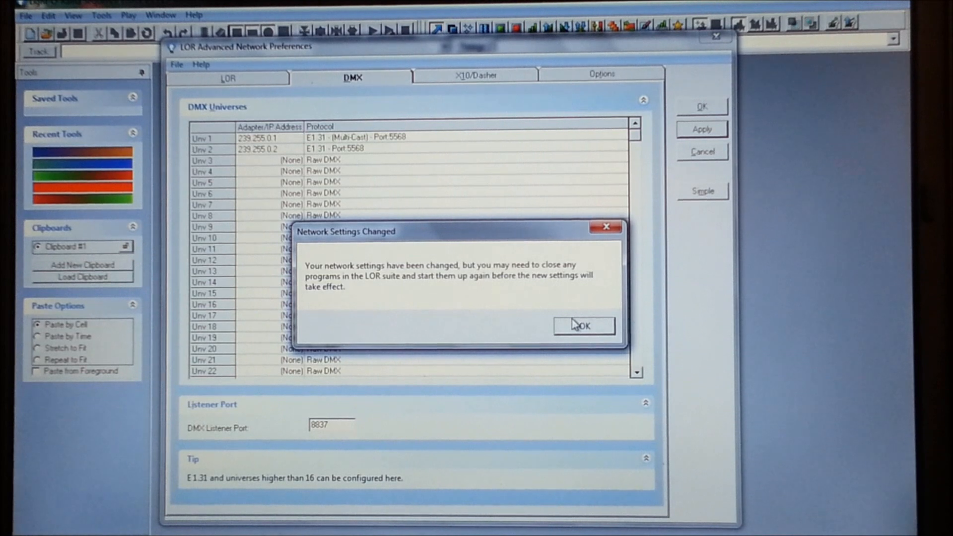
{"action": "left_click", "coordinate": [583, 326]}
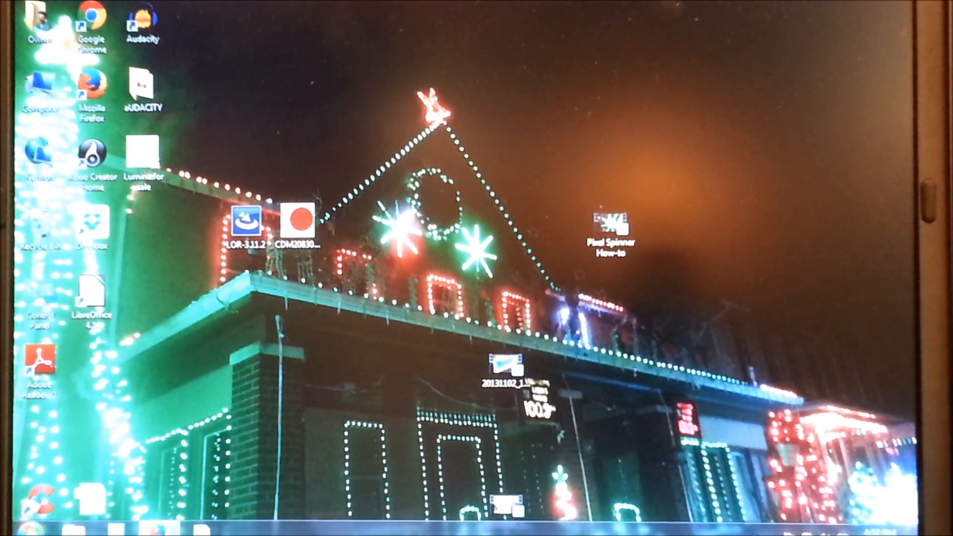
{"action": "left_click", "coordinate": [15, 526]}
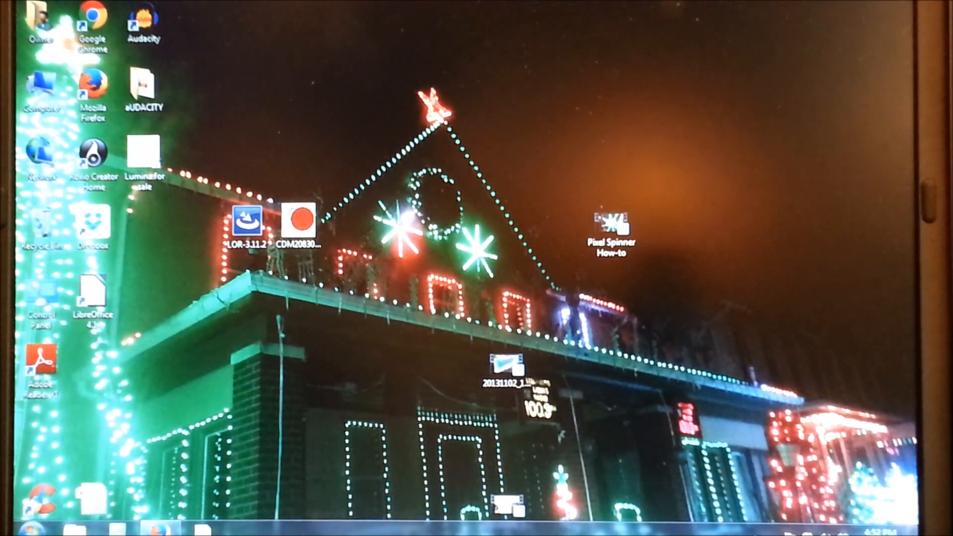
{"action": "double_click", "coordinate": [247, 221]}
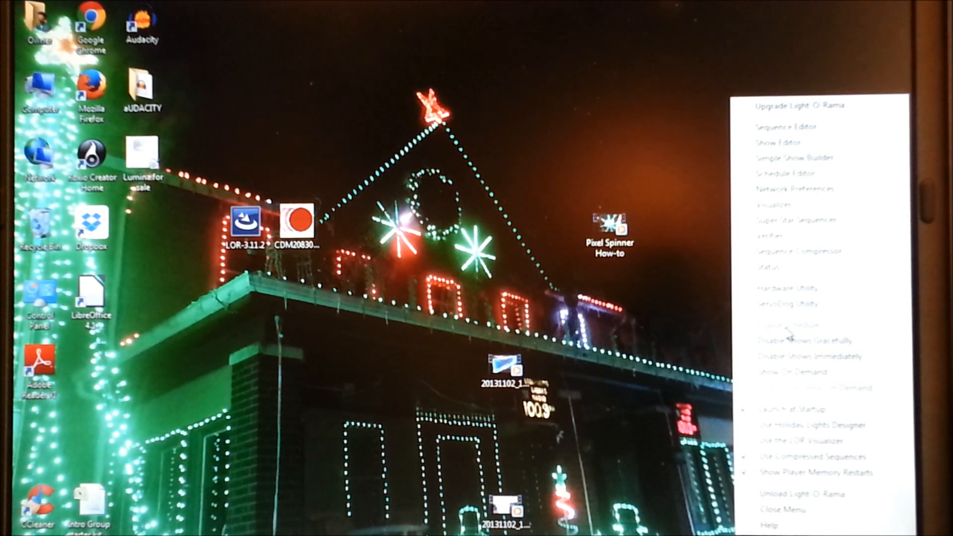
{"action": "mouse_move", "coordinate": [785, 356]}
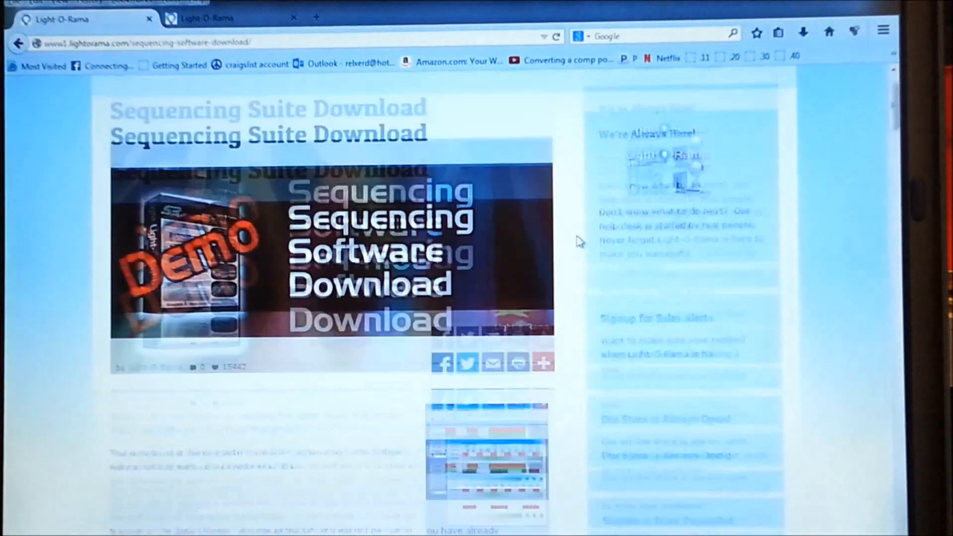
- Open Firmware Updates from the Support menu on lightorama.com and scroll down
{"action": "left_click", "coordinate": [708, 113]}
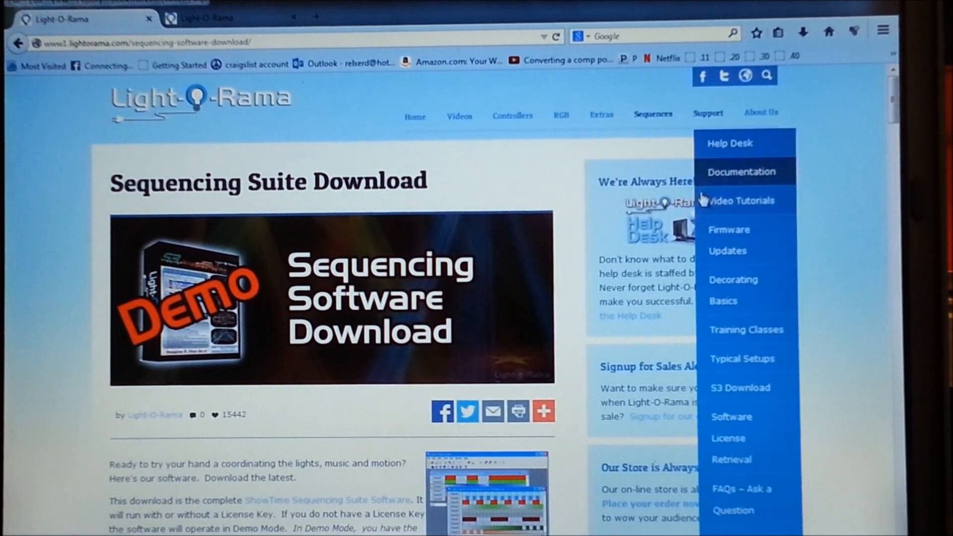
{"action": "mouse_move", "coordinate": [721, 261]}
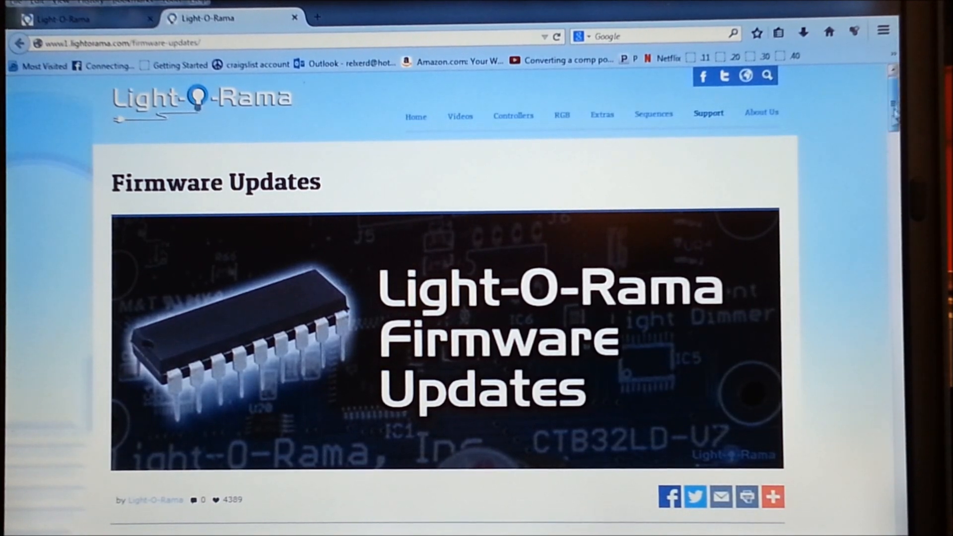
{"action": "scroll", "scroll_direction": "down", "scroll_amount": 3}
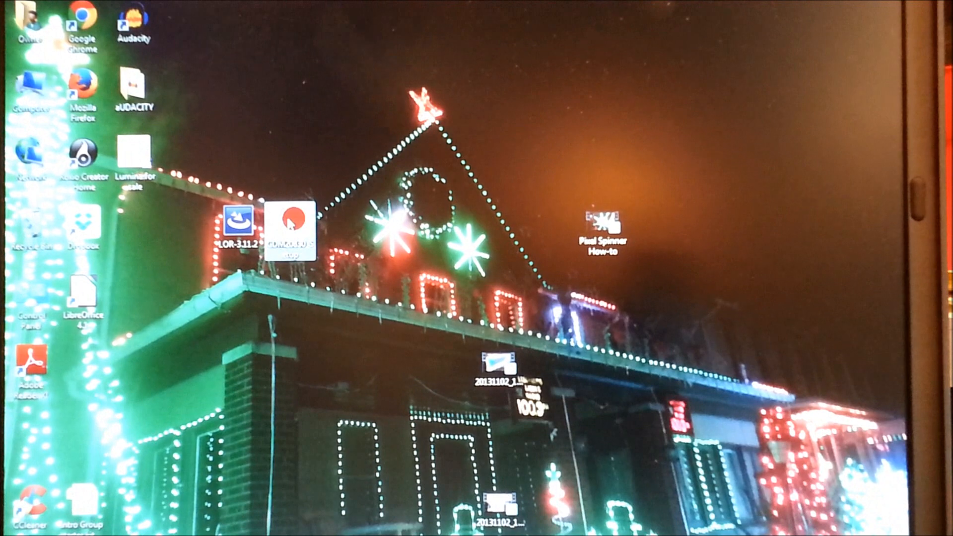
- Run the FTDI CDM installer: extract the files, step through the wizard, and finish
{"action": "double_click", "coordinate": [294, 218]}
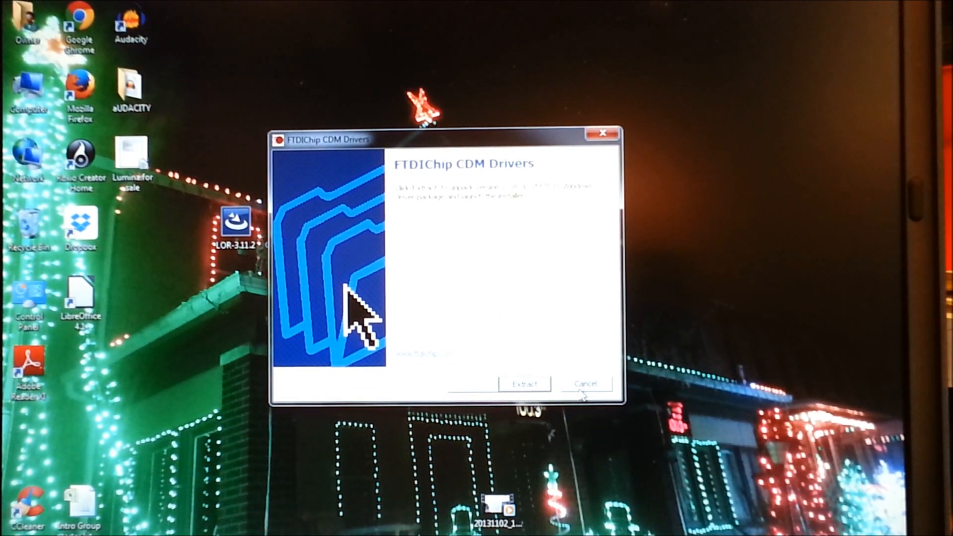
{"action": "left_click", "coordinate": [524, 384]}
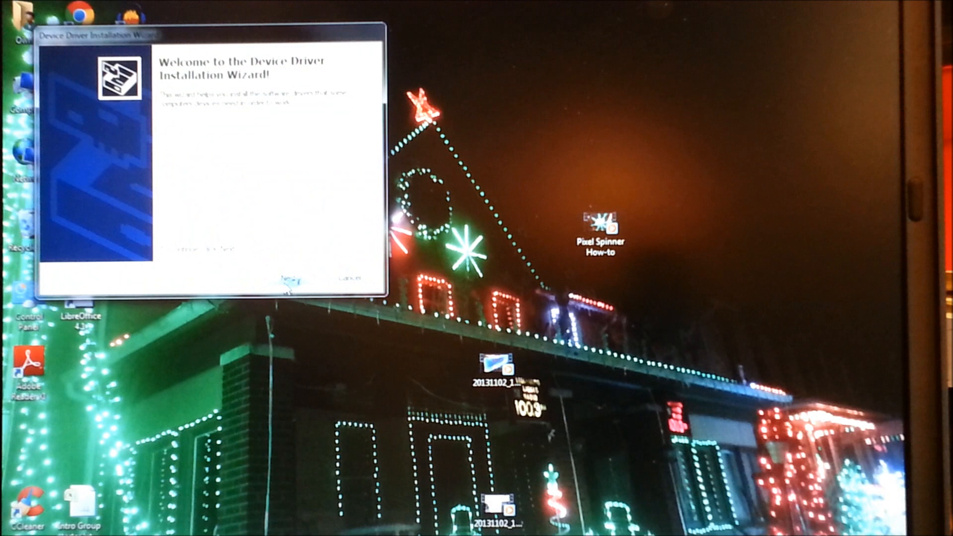
{"action": "left_click", "coordinate": [291, 278]}
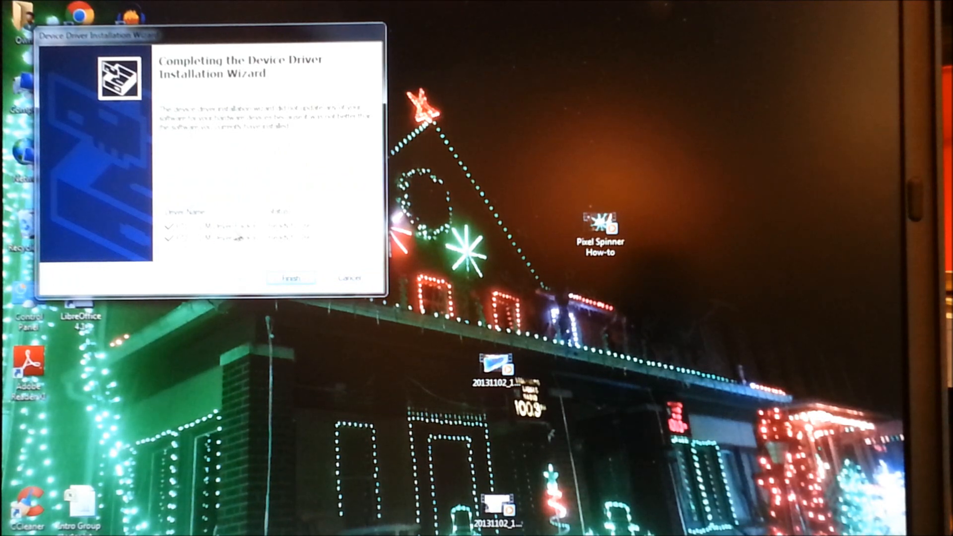
{"action": "left_click", "coordinate": [292, 279]}
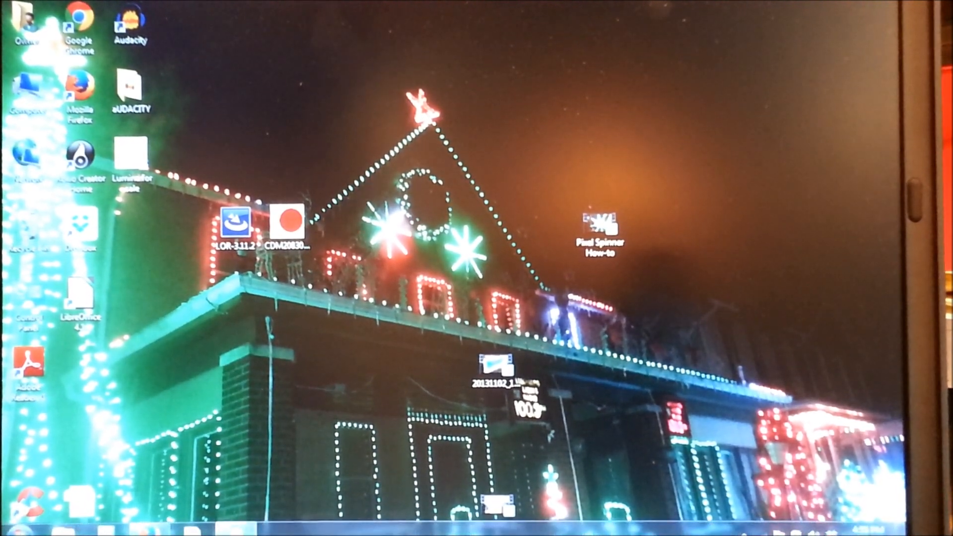
- Launch LORCommListener.exe so E1.31 universes 1 and 2 are opened
{"action": "double_click", "coordinate": [232, 222]}
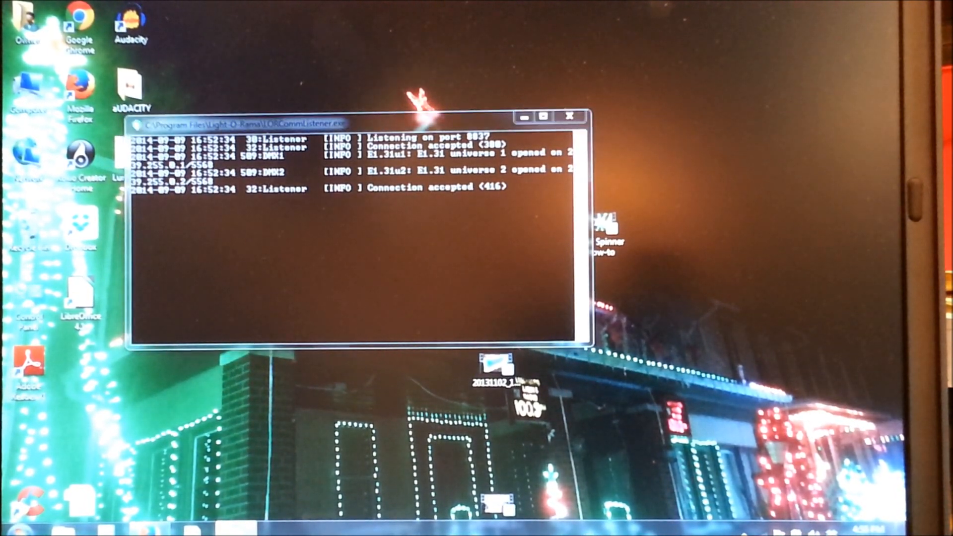
{"action": "left_click", "coordinate": [11, 528]}
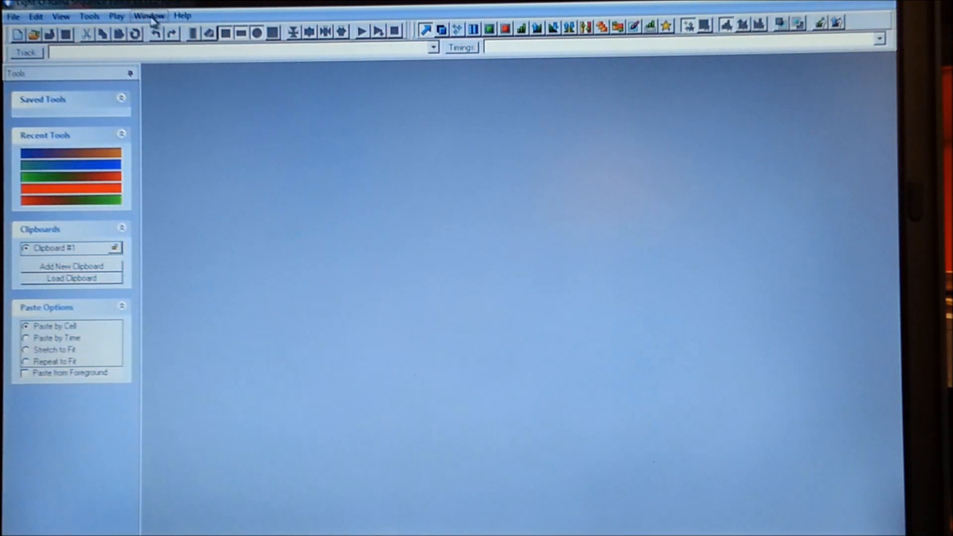
- Review the Regular LOR network's port settings in Network Preferences, leaving them unchanged
{"action": "left_click", "coordinate": [35, 15]}
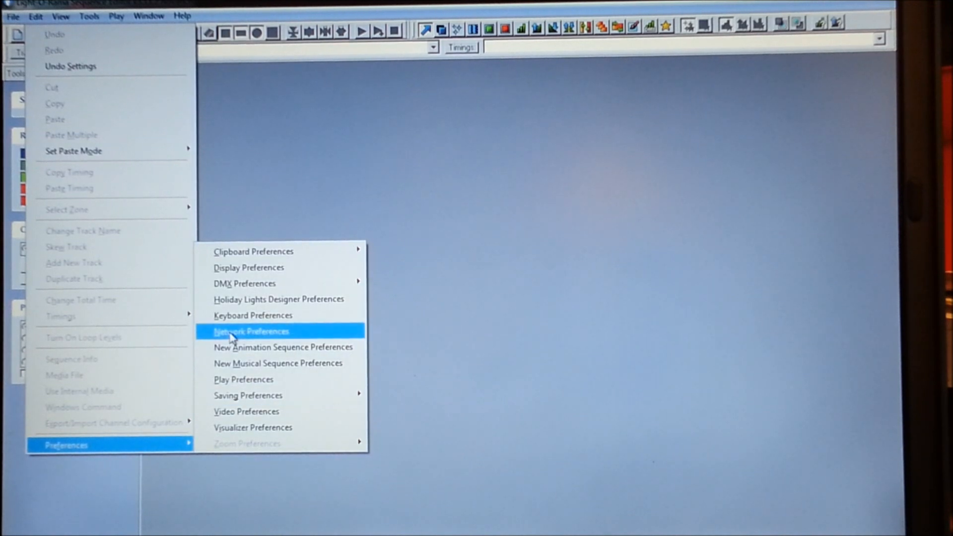
{"action": "left_click", "coordinate": [252, 332]}
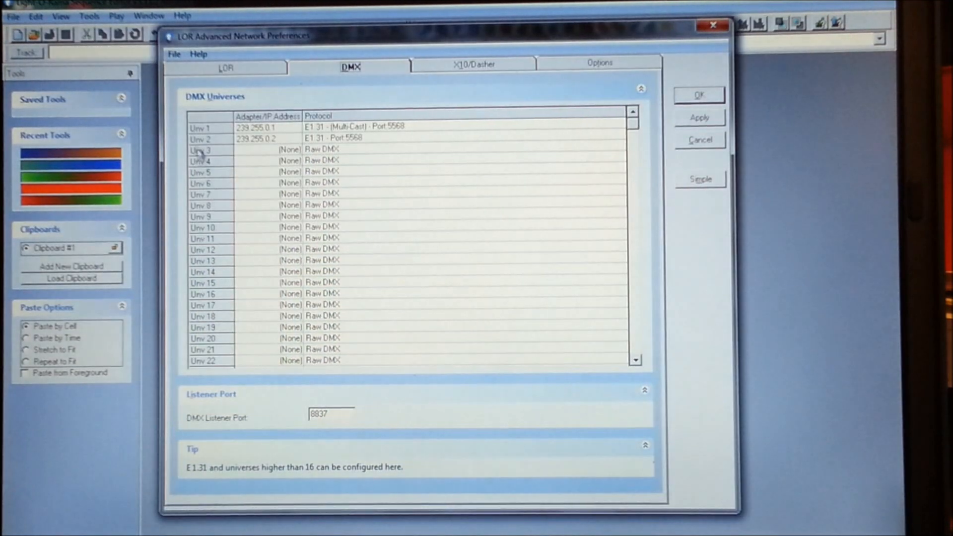
{"action": "left_click", "coordinate": [226, 67]}
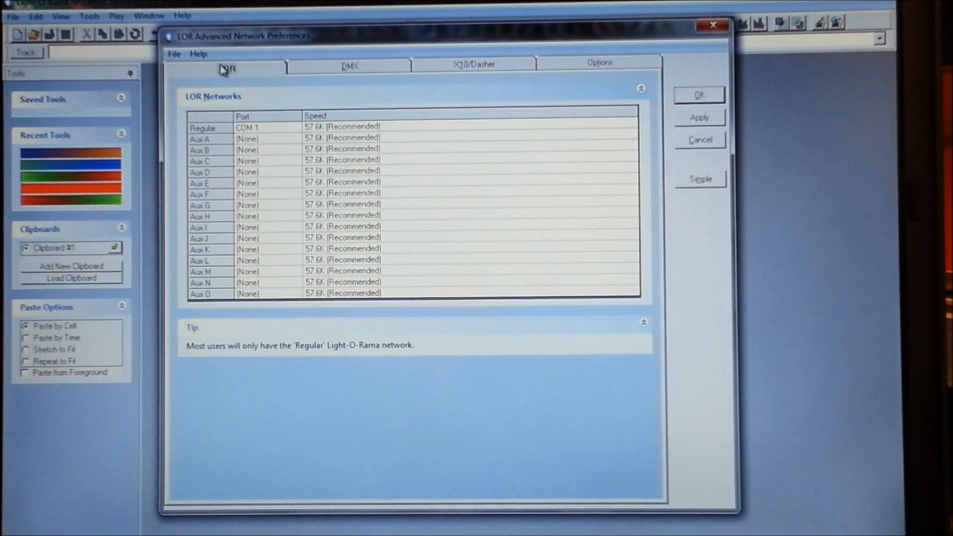
{"action": "mouse_move", "coordinate": [221, 132]}
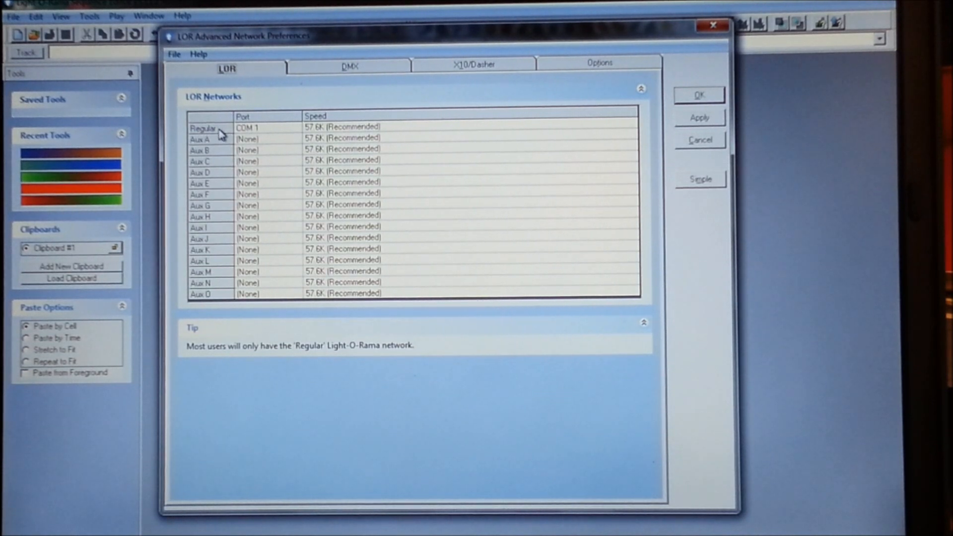
{"action": "double_click", "coordinate": [207, 127]}
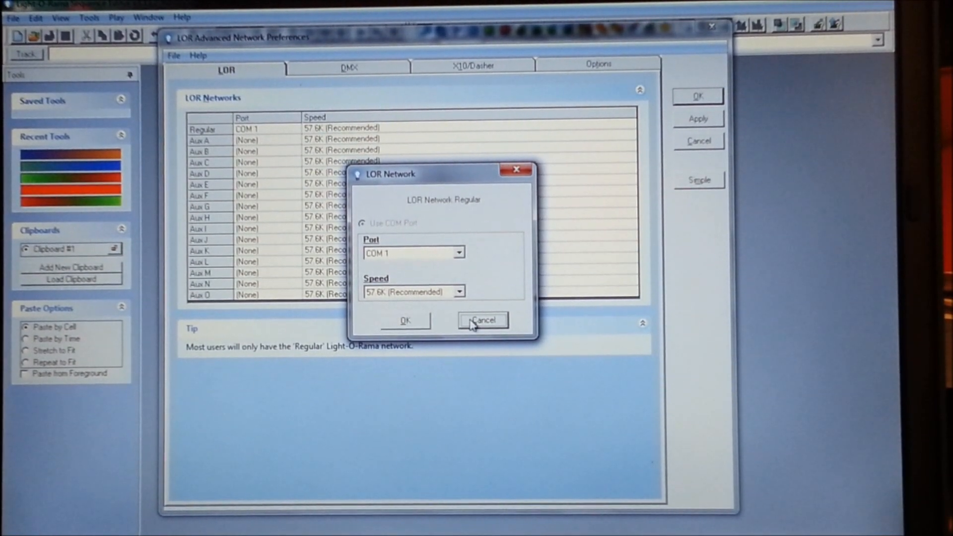
{"action": "left_click", "coordinate": [481, 320]}
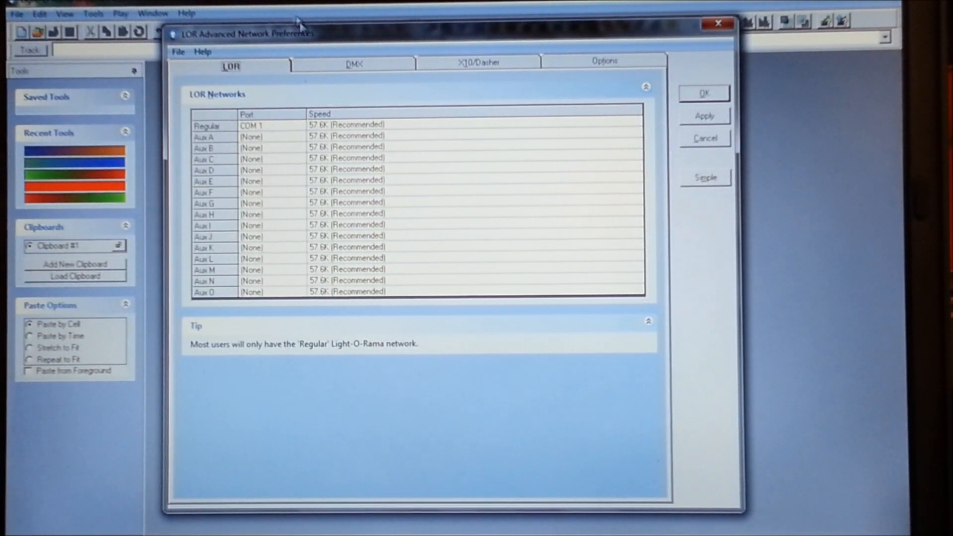
- Set DMX Universe 1 to use E1.31 multicast and apply the network settings
{"action": "left_click", "coordinate": [354, 66]}
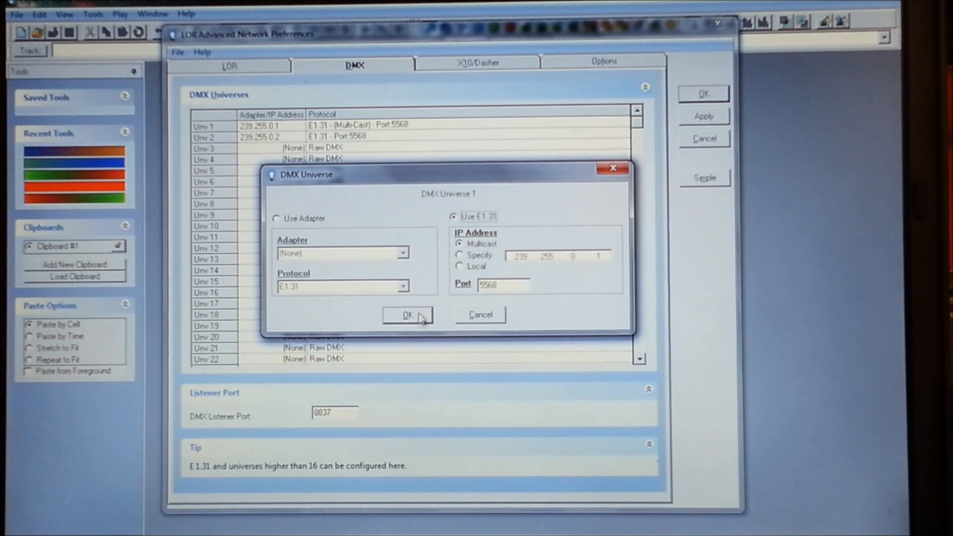
{"action": "left_click", "coordinate": [406, 314]}
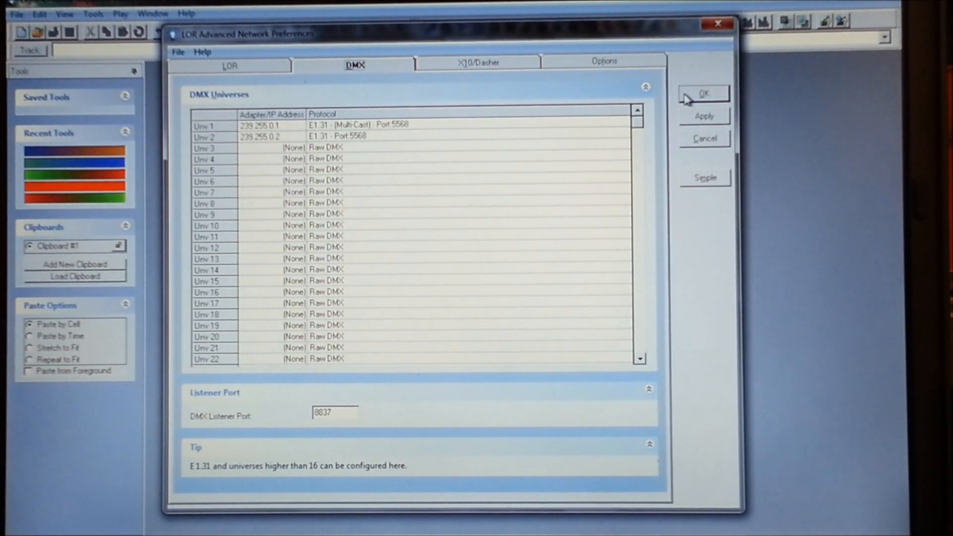
{"action": "left_click", "coordinate": [704, 93]}
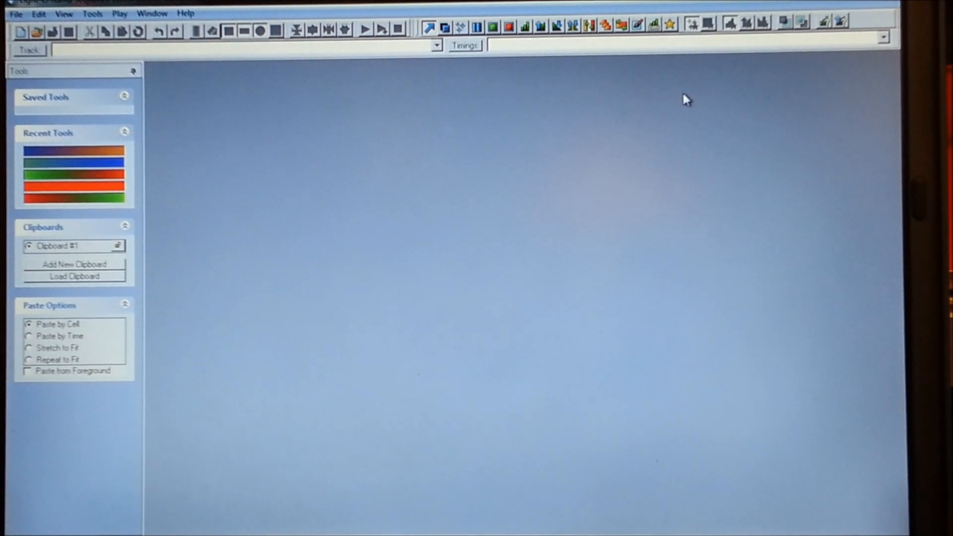
{"action": "mouse_move", "coordinate": [244, 182]}
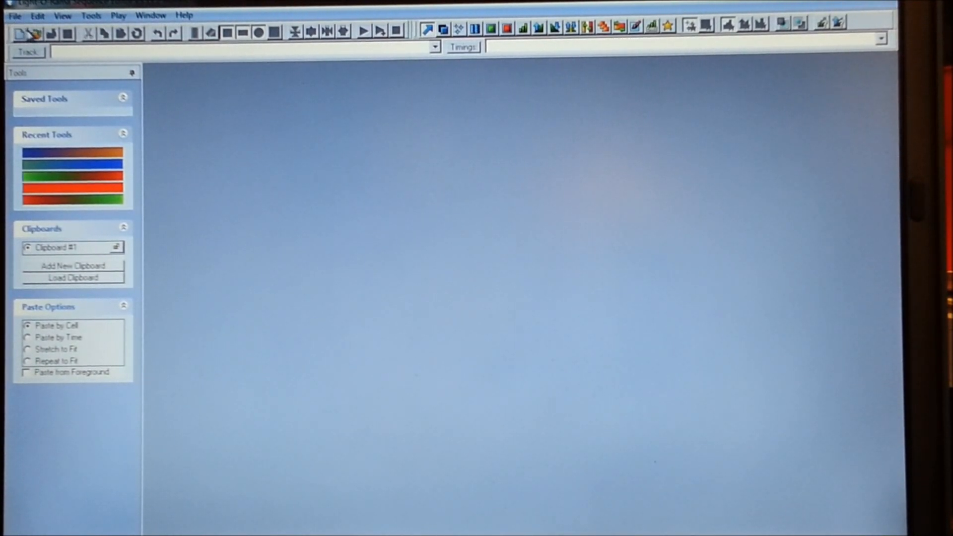
- Create a new musical sequence using the Curse of the Ice Queen audio track
{"action": "left_click", "coordinate": [13, 15]}
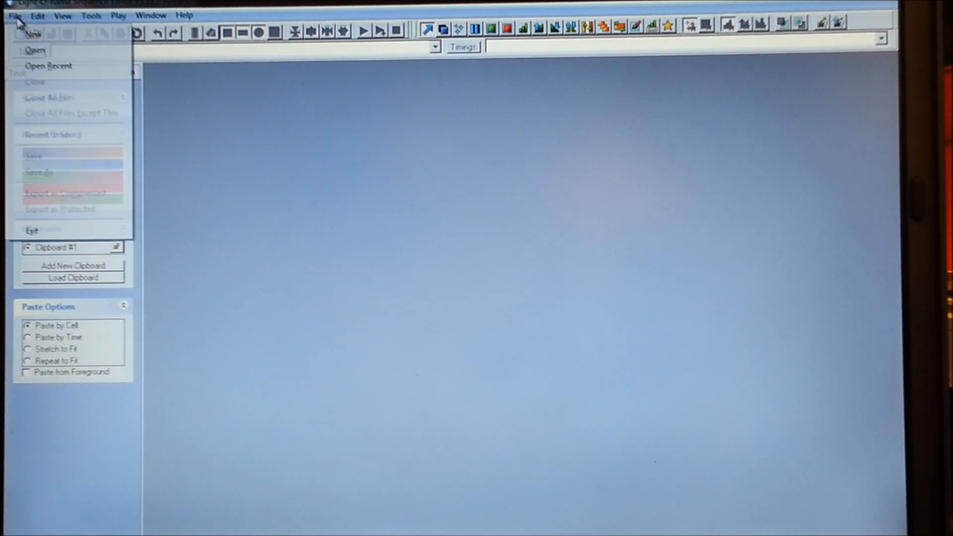
{"action": "left_click", "coordinate": [34, 34]}
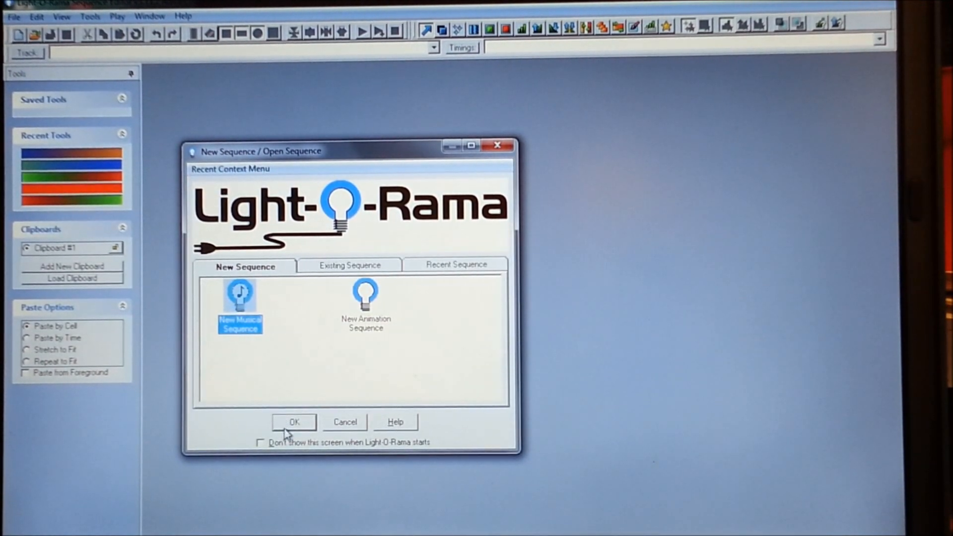
{"action": "left_click", "coordinate": [294, 422]}
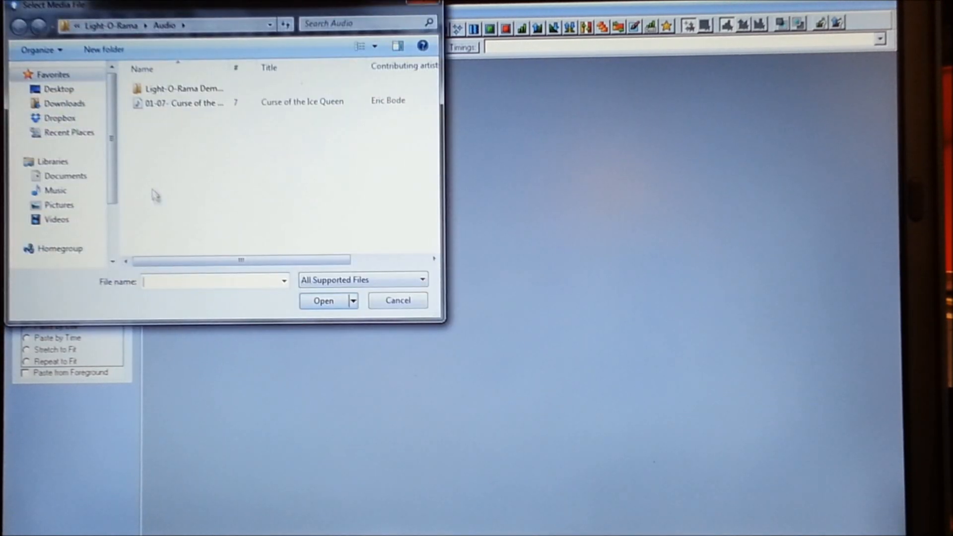
{"action": "left_click", "coordinate": [185, 102]}
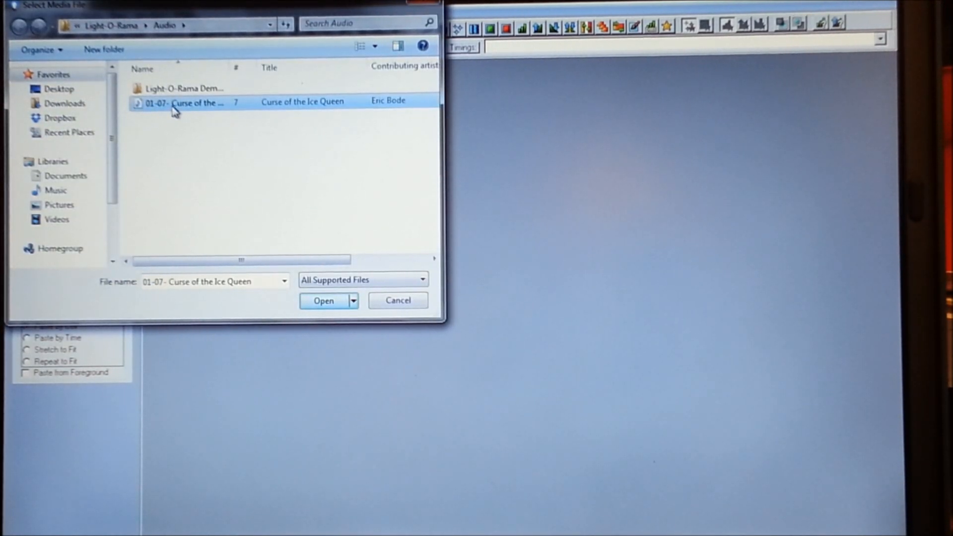
{"action": "left_click", "coordinate": [324, 300]}
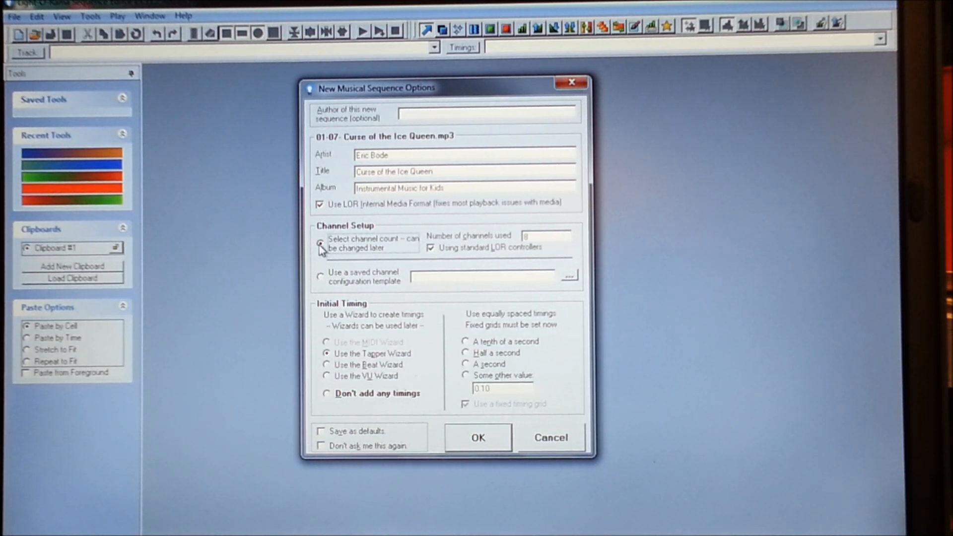
- Keep channel count for later, use fixed 0.10-second timings, and create the sequence
{"action": "left_click", "coordinate": [430, 247]}
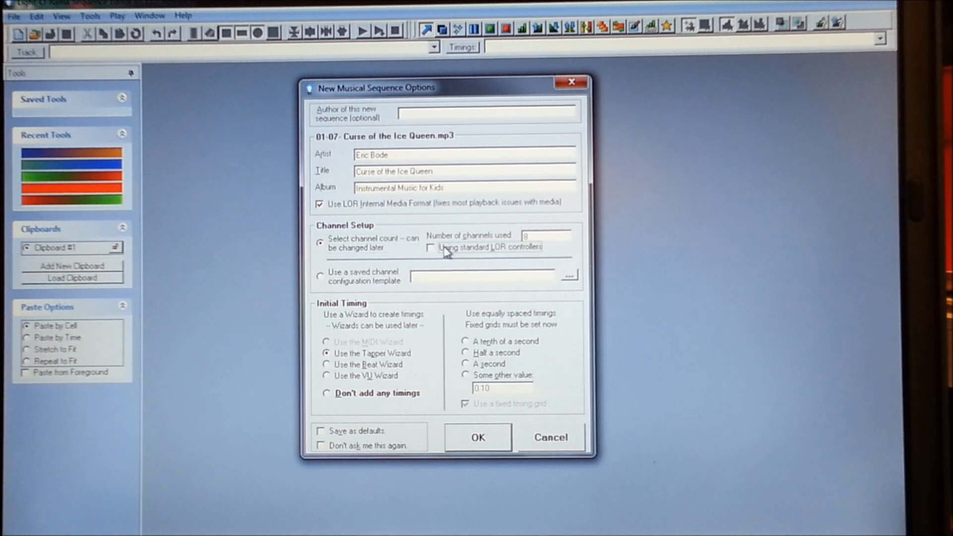
{"action": "left_click", "coordinate": [430, 248]}
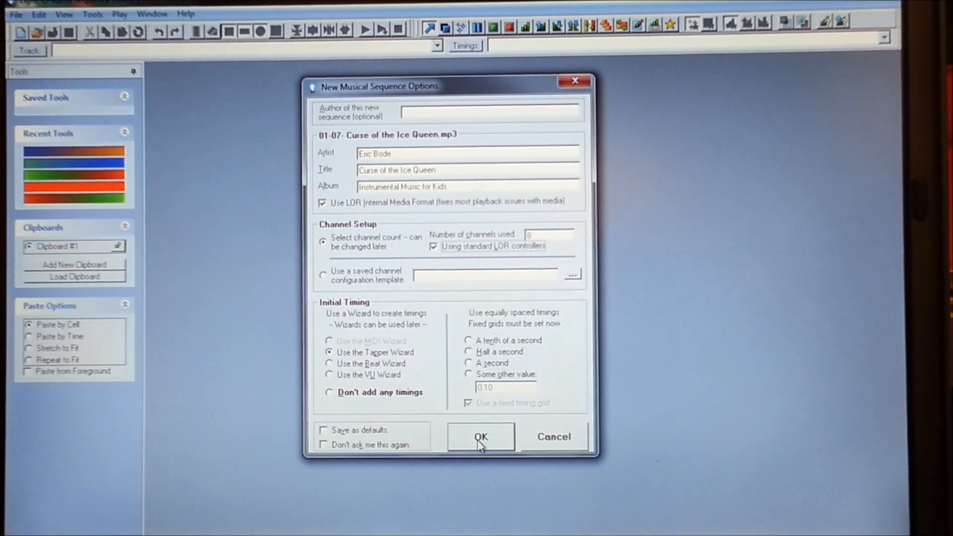
{"action": "mouse_move", "coordinate": [359, 374]}
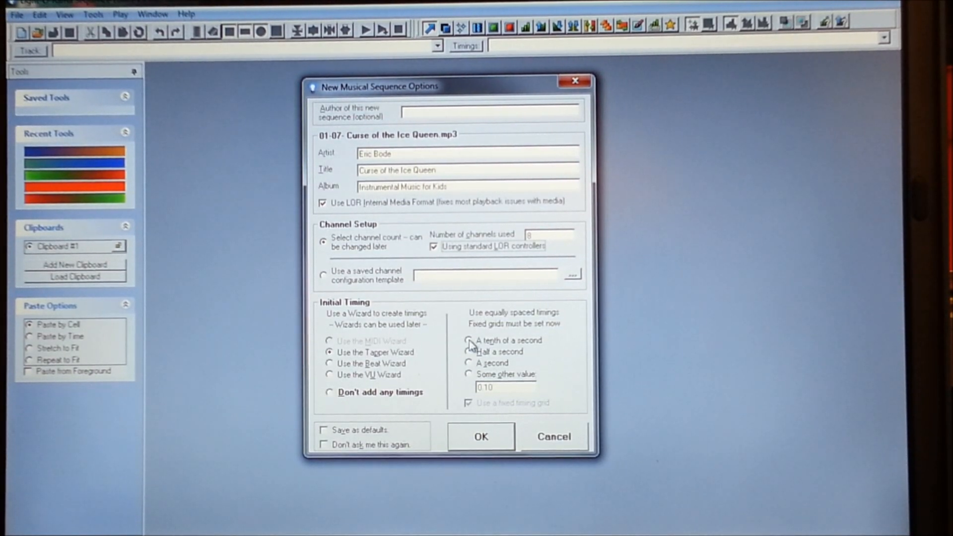
{"action": "left_click", "coordinate": [469, 375]}
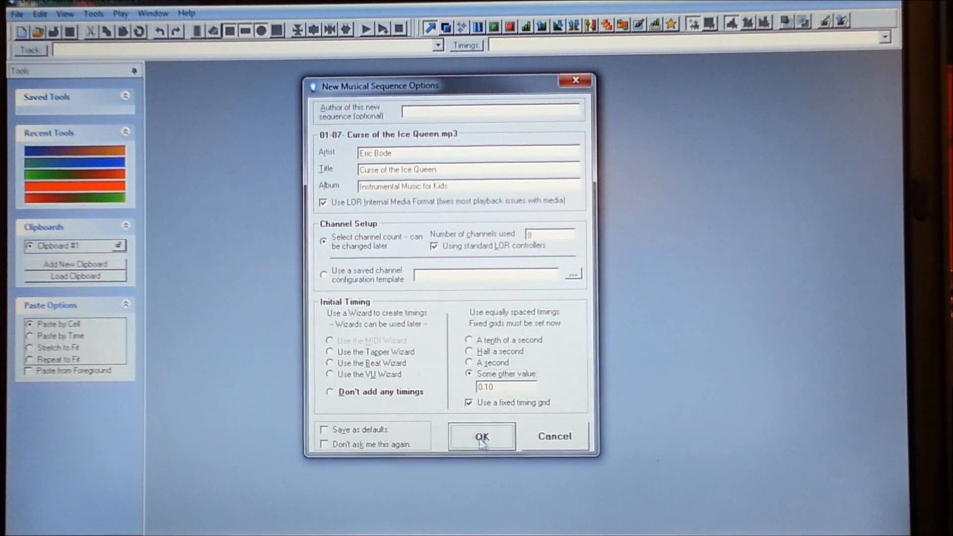
{"action": "left_click", "coordinate": [480, 436]}
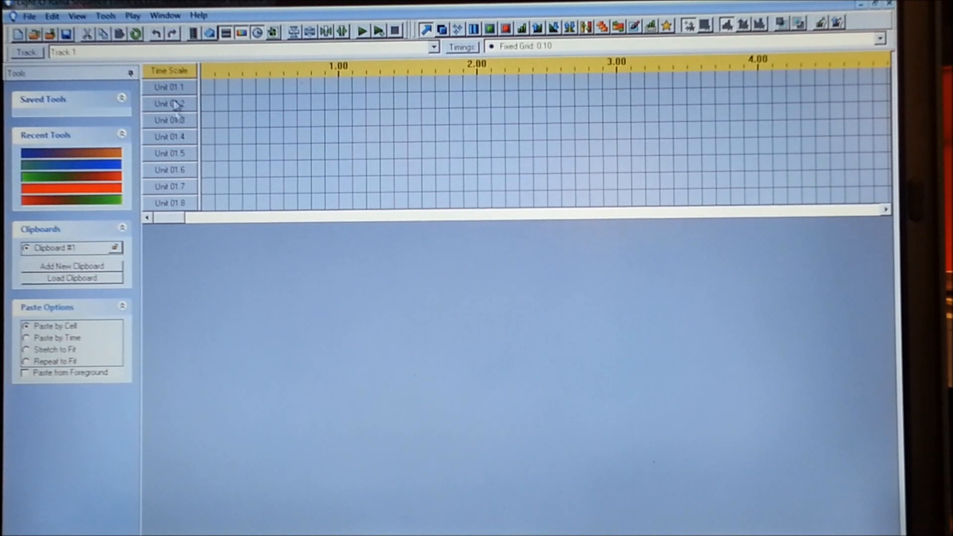
- Convert channels Unit 01.1 through Unit 01.8 into a single channel group named Group
{"action": "right_click", "coordinate": [169, 103]}
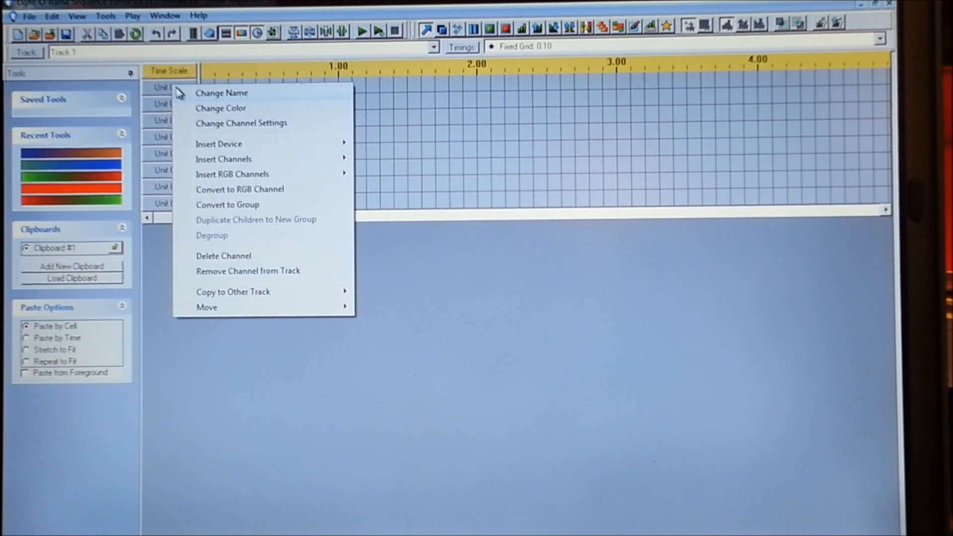
{"action": "left_click", "coordinate": [229, 204]}
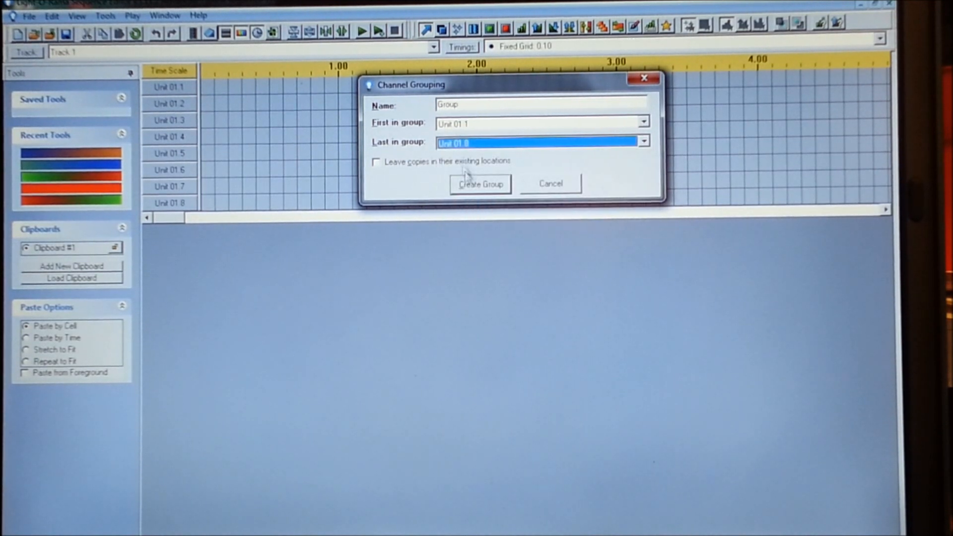
{"action": "left_click", "coordinate": [479, 184]}
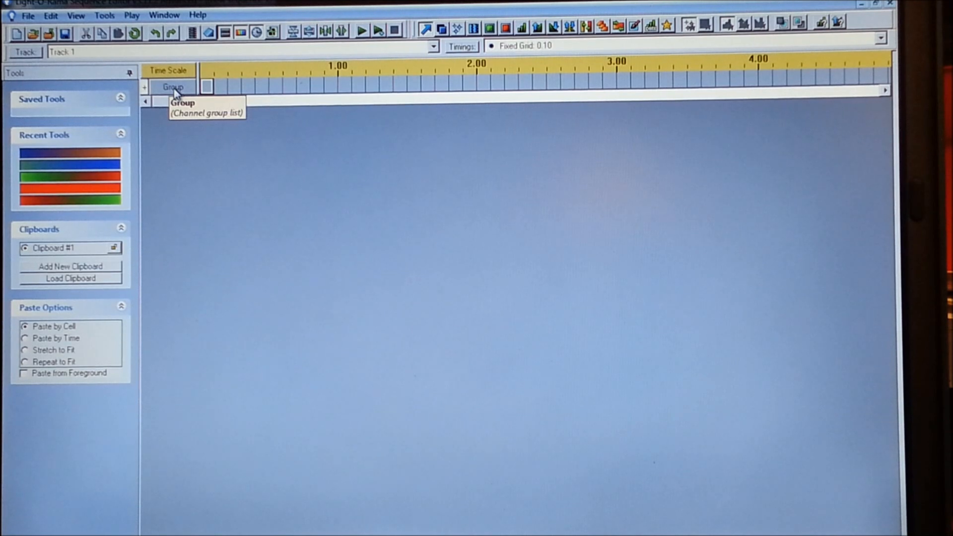
- Insert a new device below the Group row, bringing up the Add Device dialog
{"action": "right_click", "coordinate": [173, 87]}
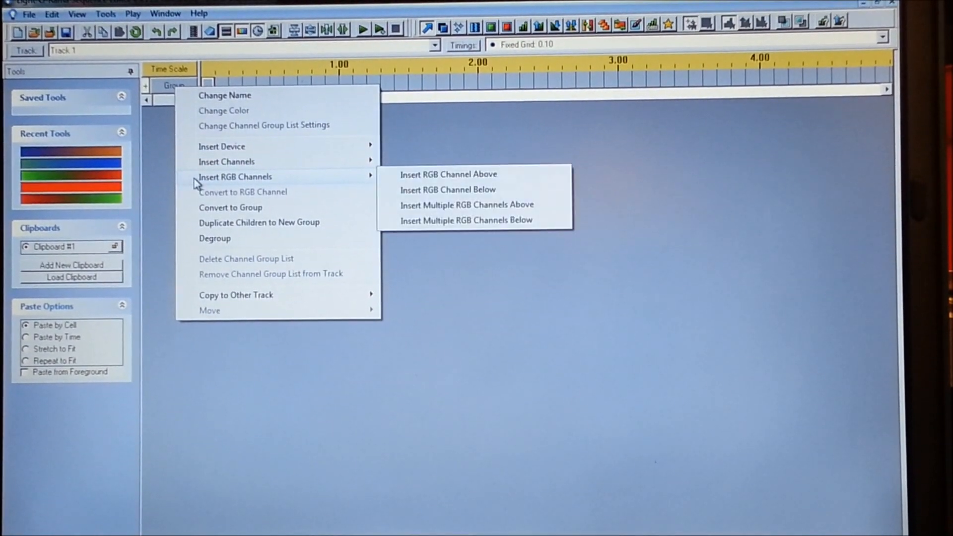
{"action": "mouse_move", "coordinate": [222, 147]}
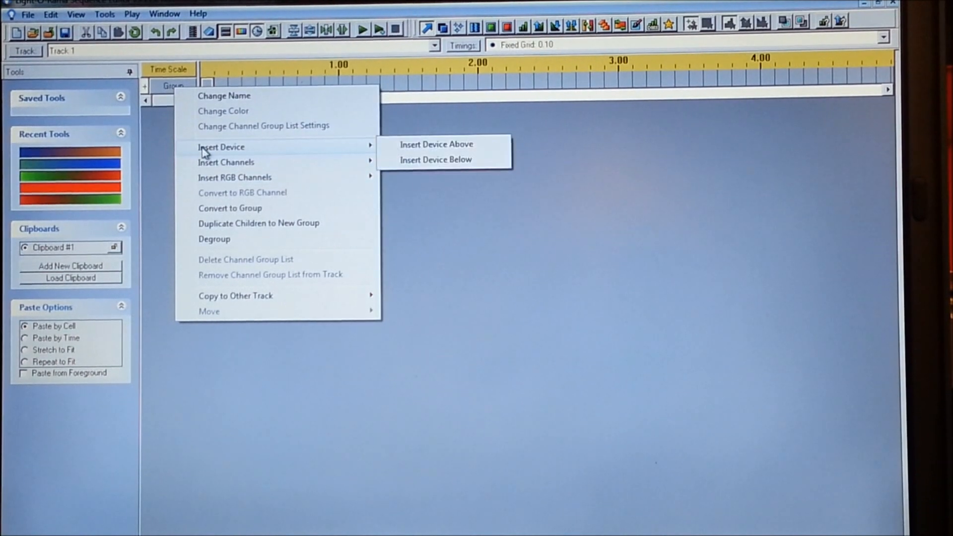
{"action": "mouse_move", "coordinate": [333, 169]}
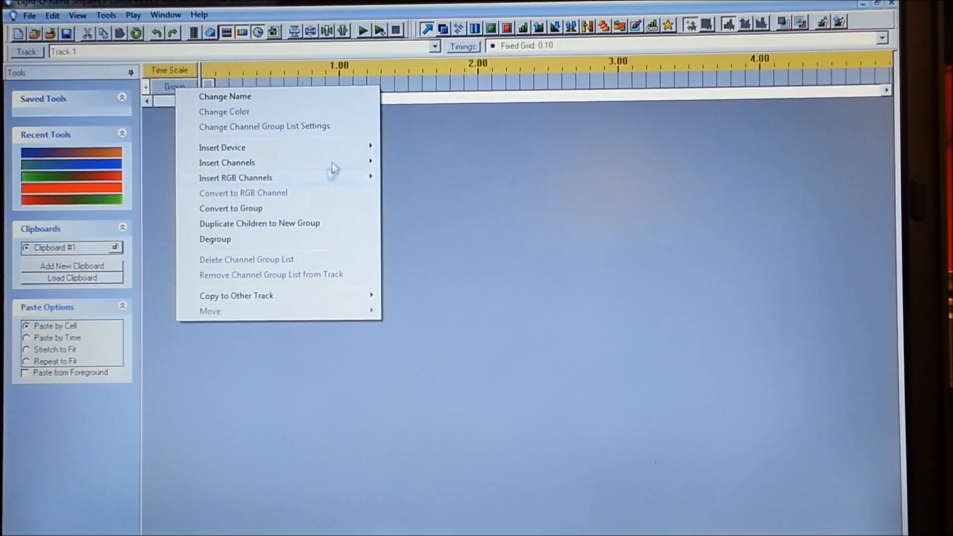
{"action": "mouse_move", "coordinate": [222, 147]}
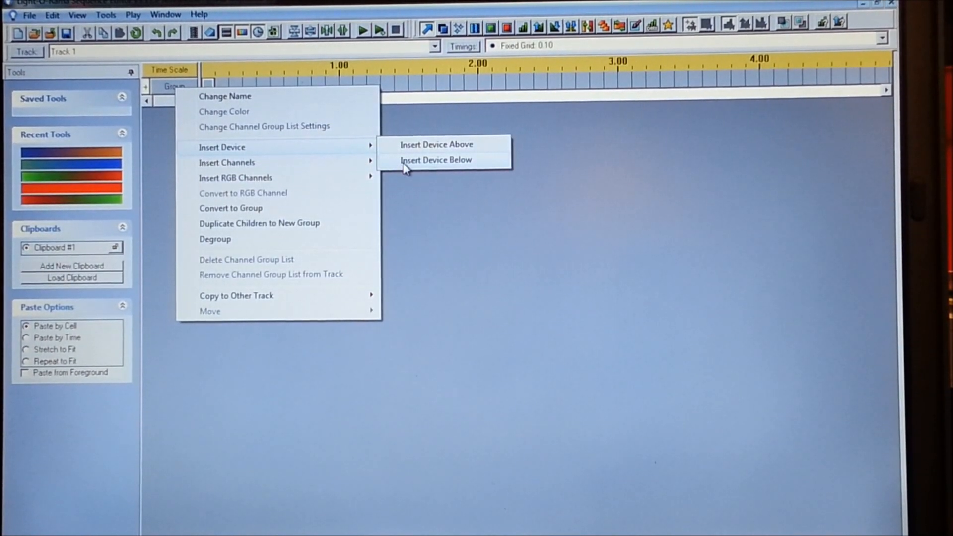
{"action": "left_click", "coordinate": [436, 160]}
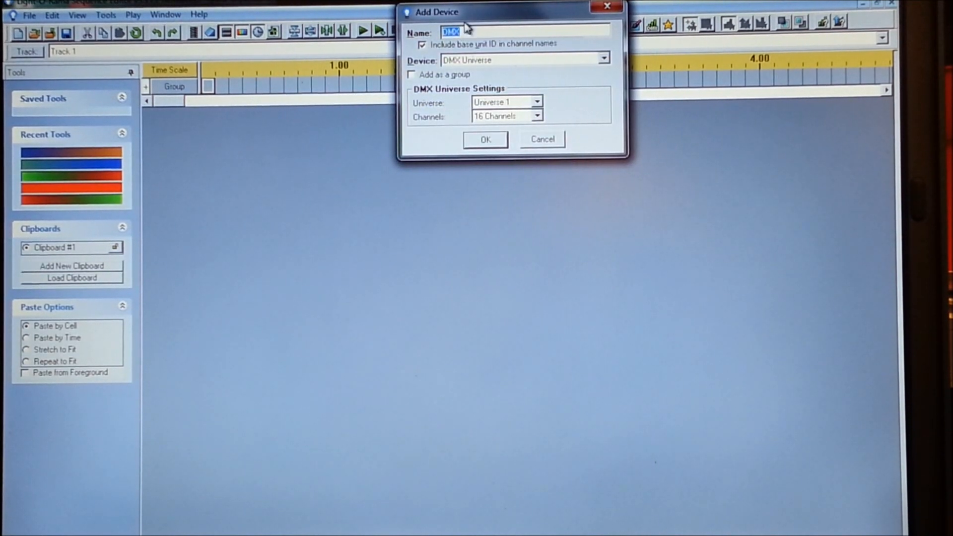
- Add a DMX Universe device on Universe 1 with 64 channels, creating DMX 1.1 onward
{"action": "left_click_drag", "start_coordinate": [462, 12], "coordinate": [389, 146]}
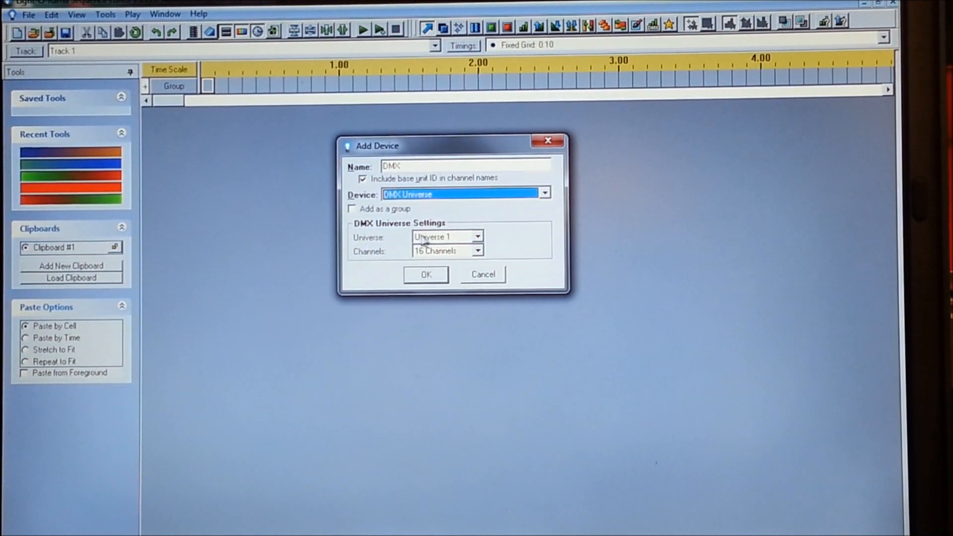
{"action": "left_click", "coordinate": [444, 236]}
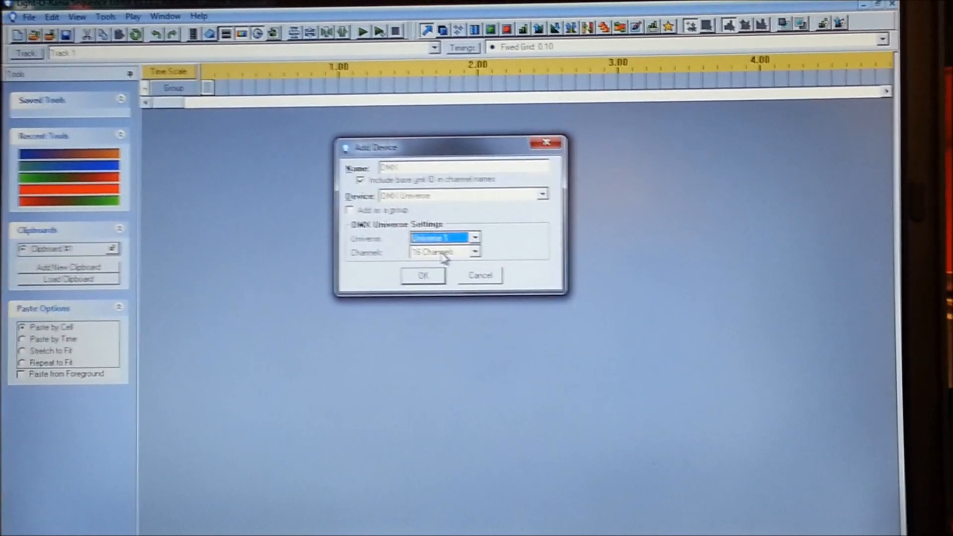
{"action": "left_click", "coordinate": [477, 252]}
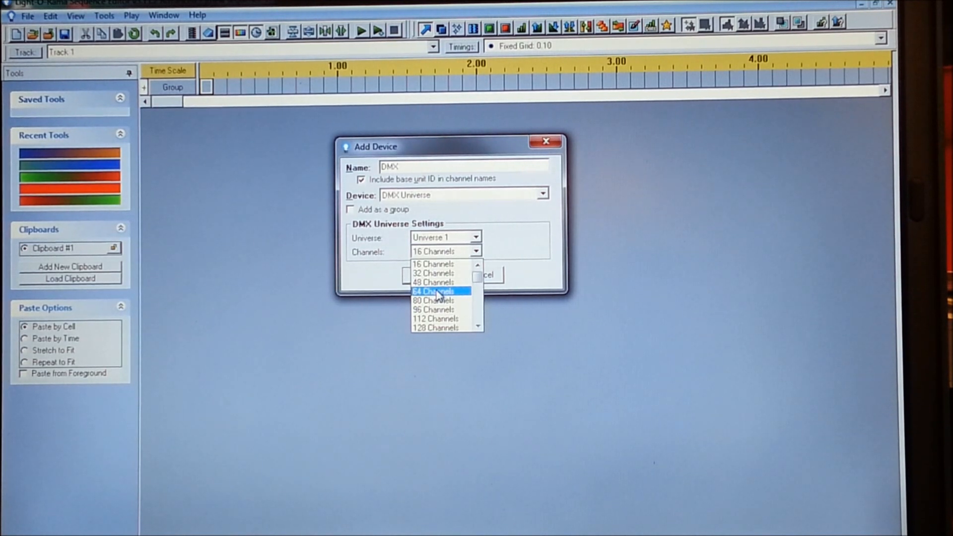
{"action": "left_click", "coordinate": [433, 291]}
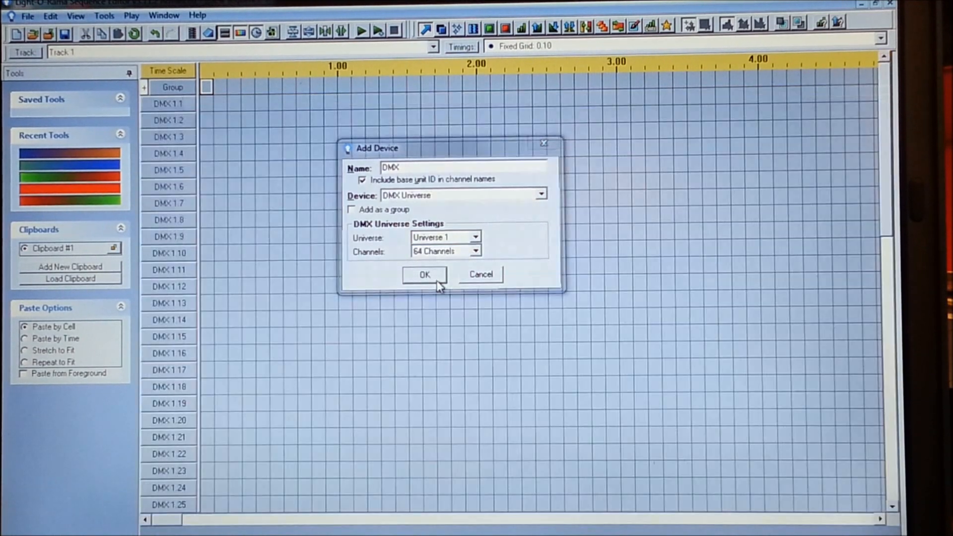
{"action": "left_click", "coordinate": [424, 274]}
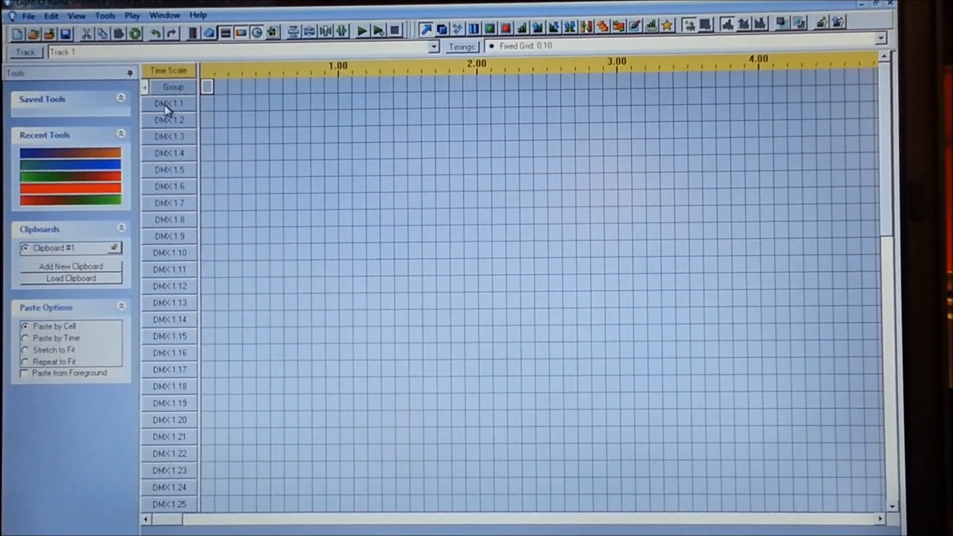
{"action": "right_click", "coordinate": [168, 103]}
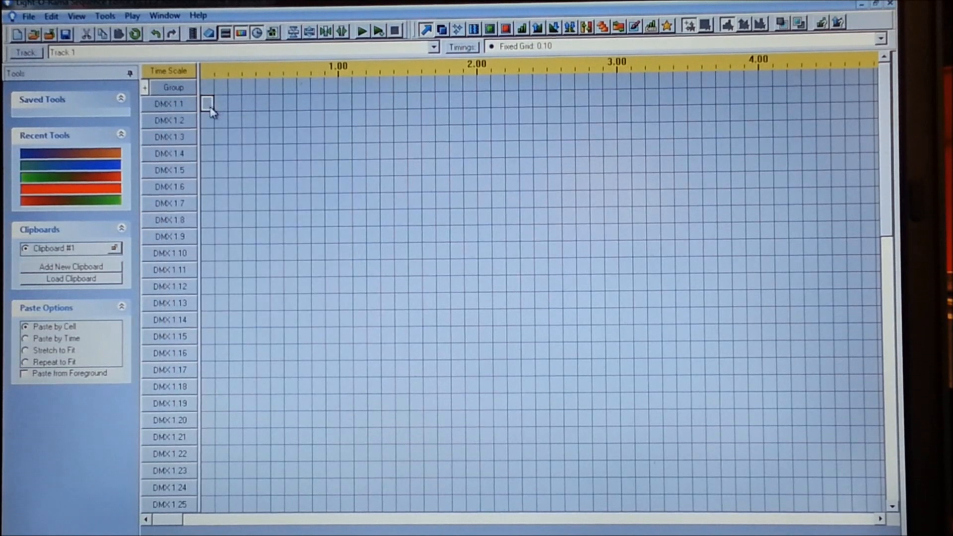
{"action": "left_click_drag", "start_coordinate": [209, 101], "coordinate": [377, 101]}
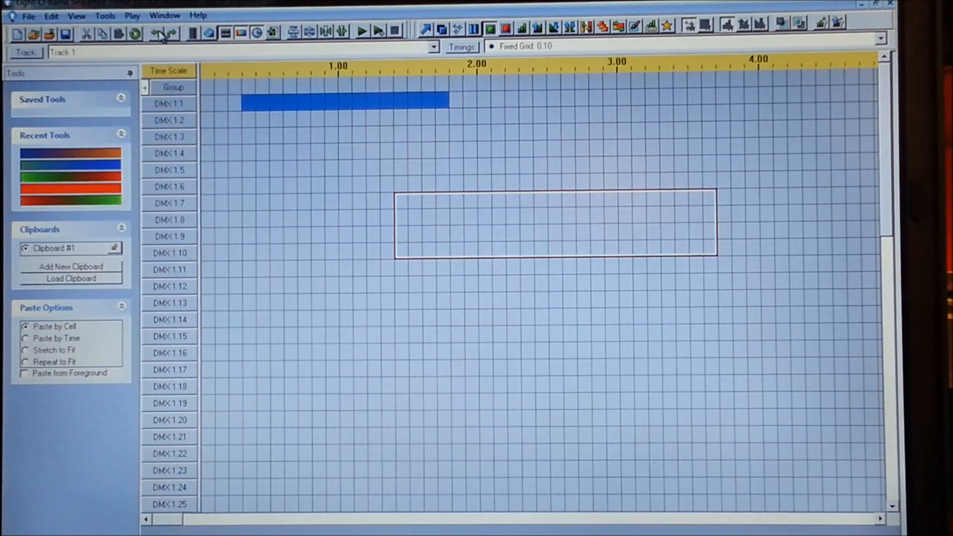
{"action": "double_click", "coordinate": [168, 103]}
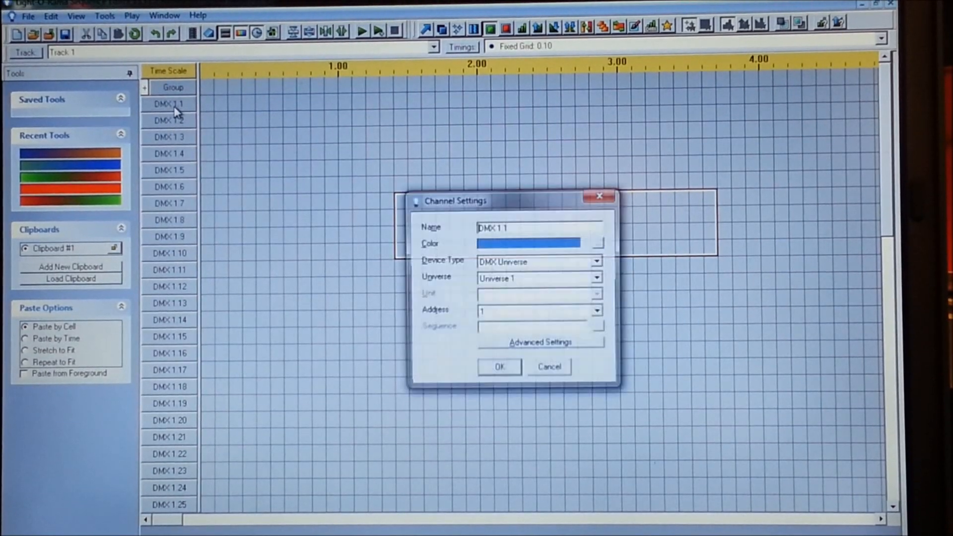
{"action": "left_click", "coordinate": [499, 367]}
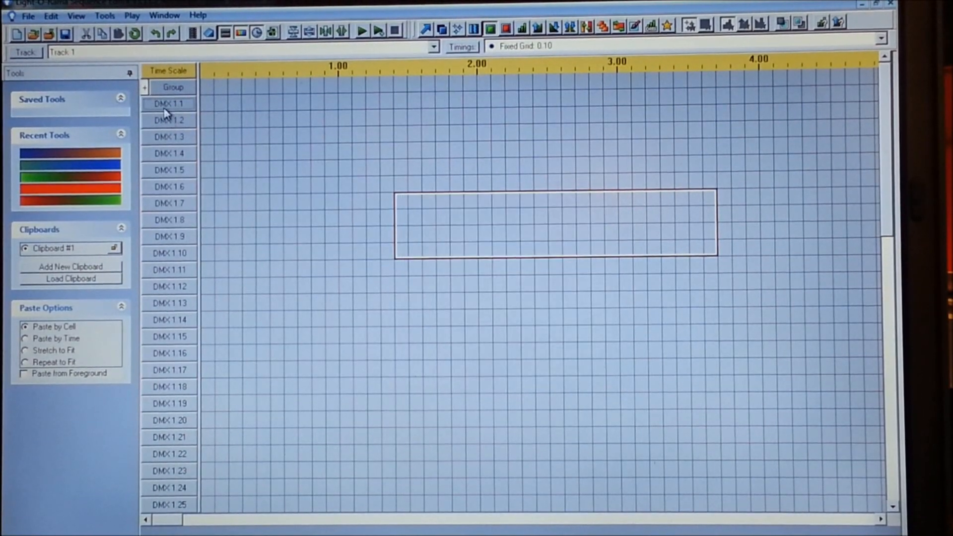
- Begin converting DMX 1.1 to an RGB channel named 27 ch ctrl
{"action": "right_click", "coordinate": [168, 103]}
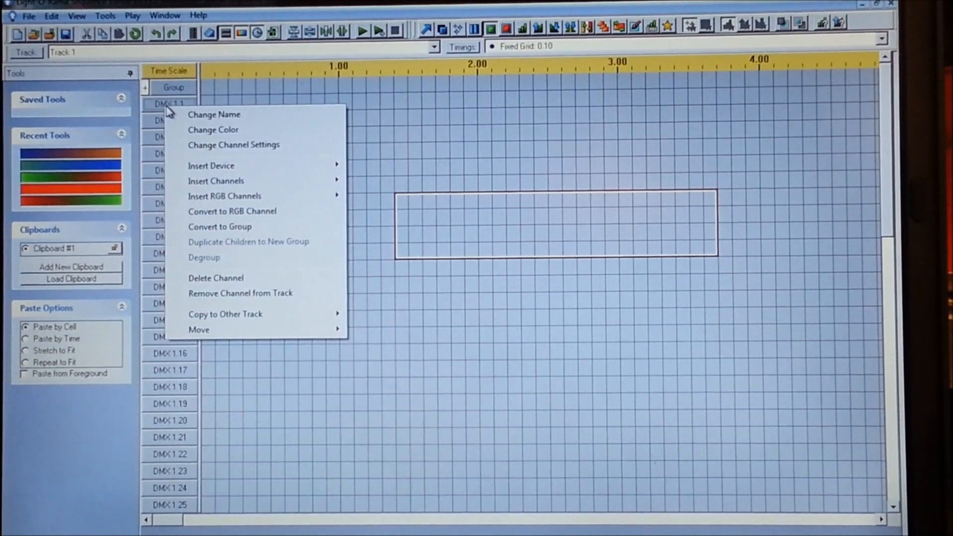
{"action": "left_click", "coordinate": [231, 211]}
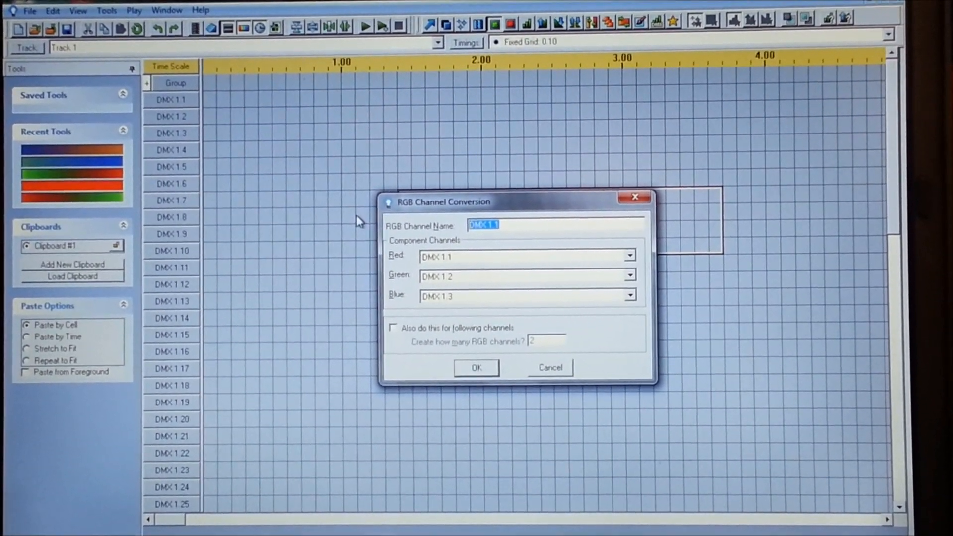
{"action": "type", "text": "2"}
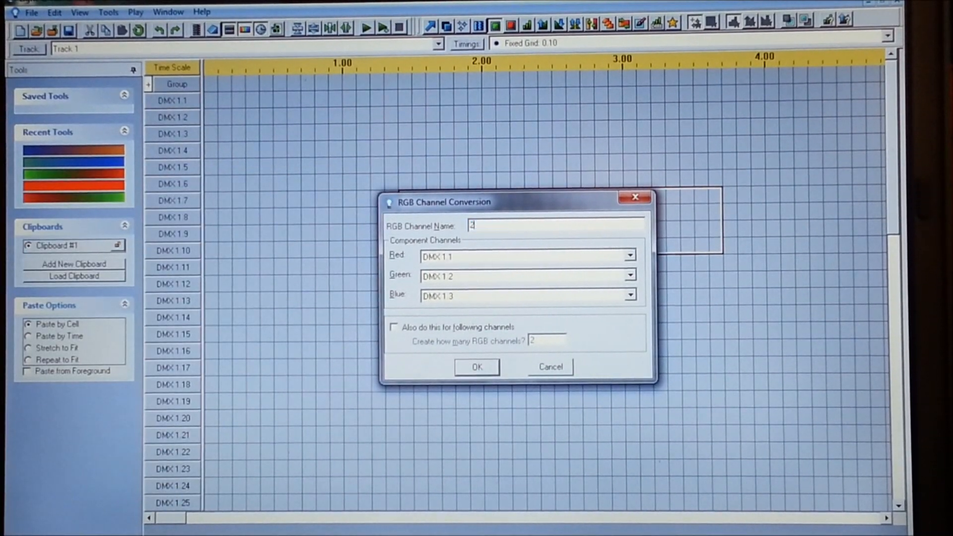
{"action": "type", "text": "27 ch ctrl"}
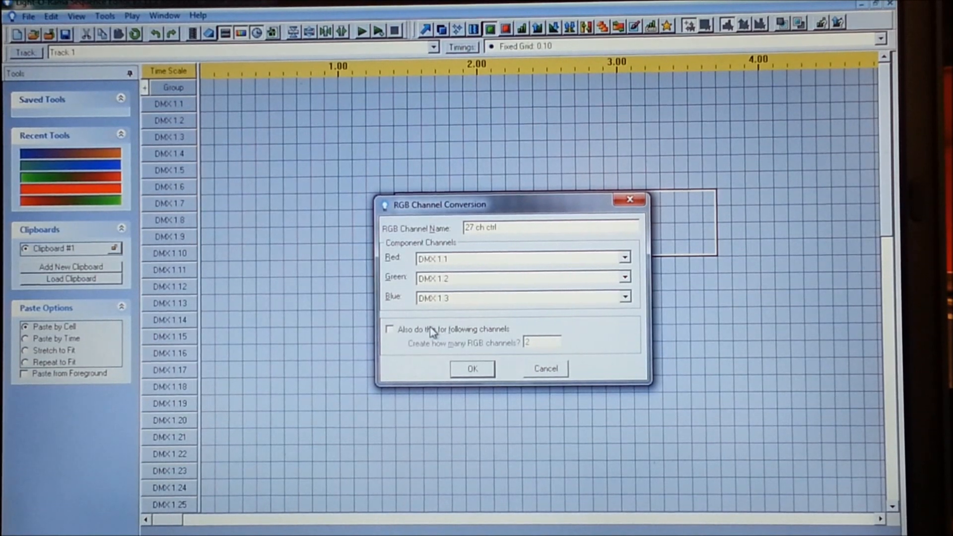
- Repeat the RGB conversion for the following channels to create 18 RGB channels
{"action": "left_click", "coordinate": [389, 329]}
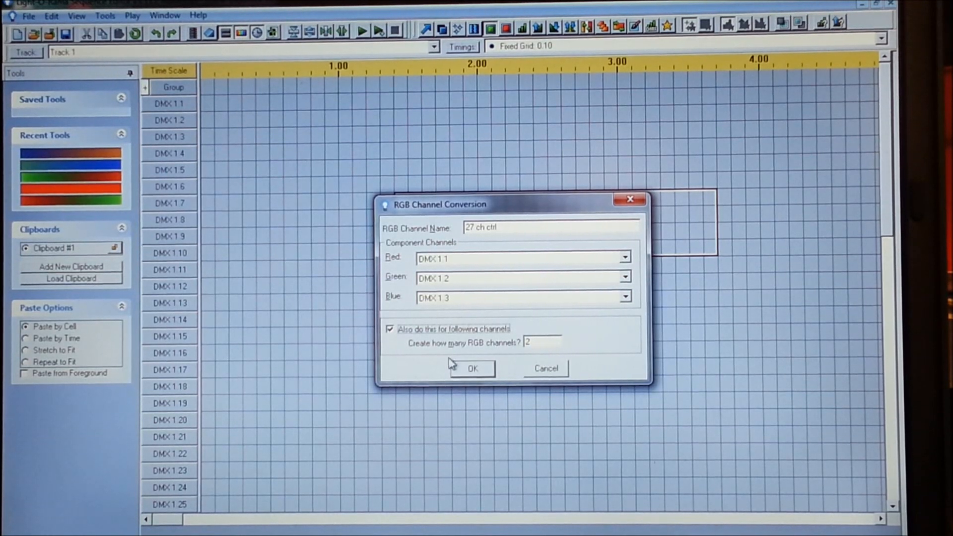
{"action": "left_click", "coordinate": [541, 343]}
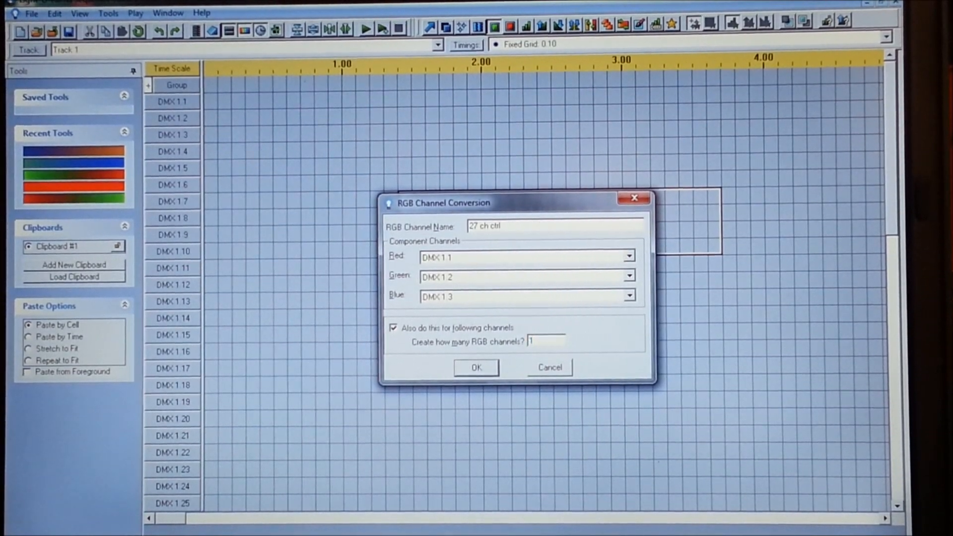
{"action": "type", "text": "18"}
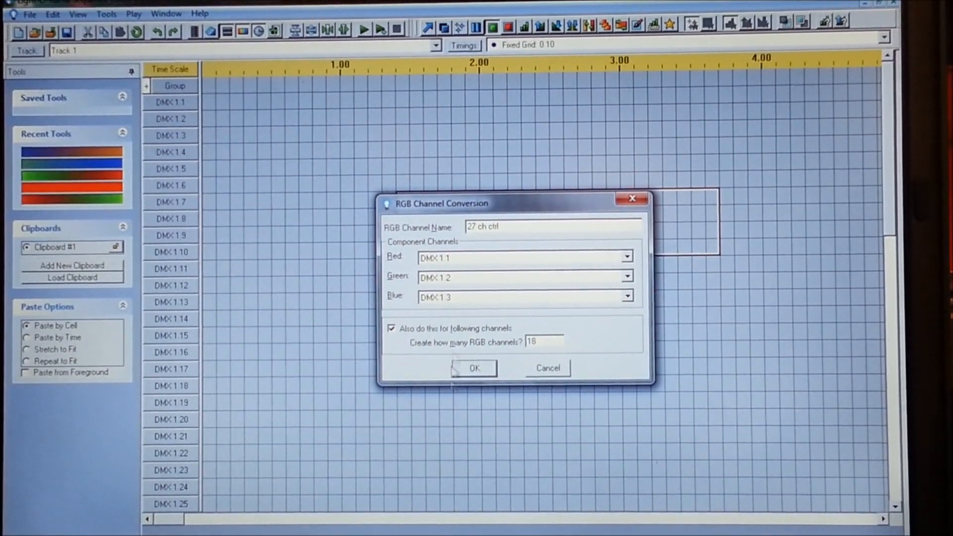
{"action": "left_click", "coordinate": [474, 368]}
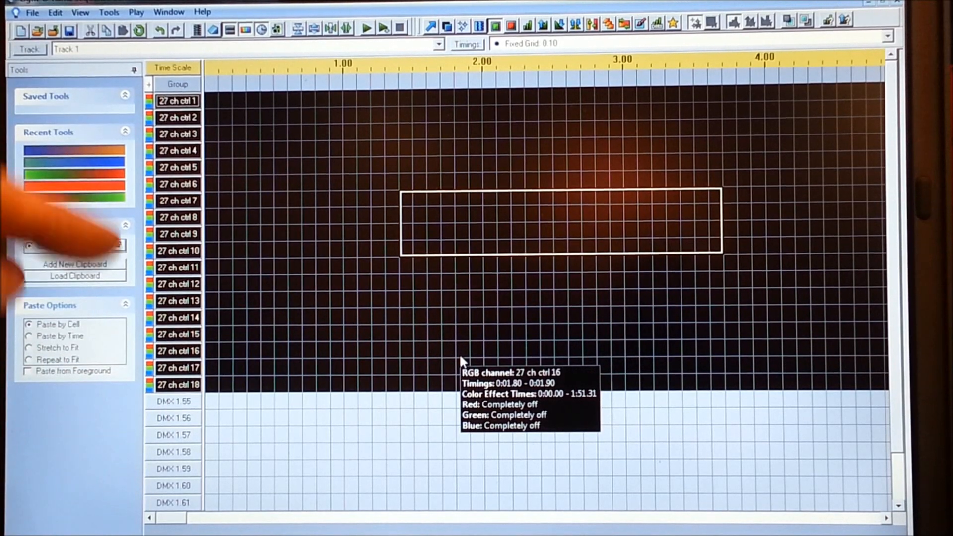
{"action": "left_click", "coordinate": [74, 263]}
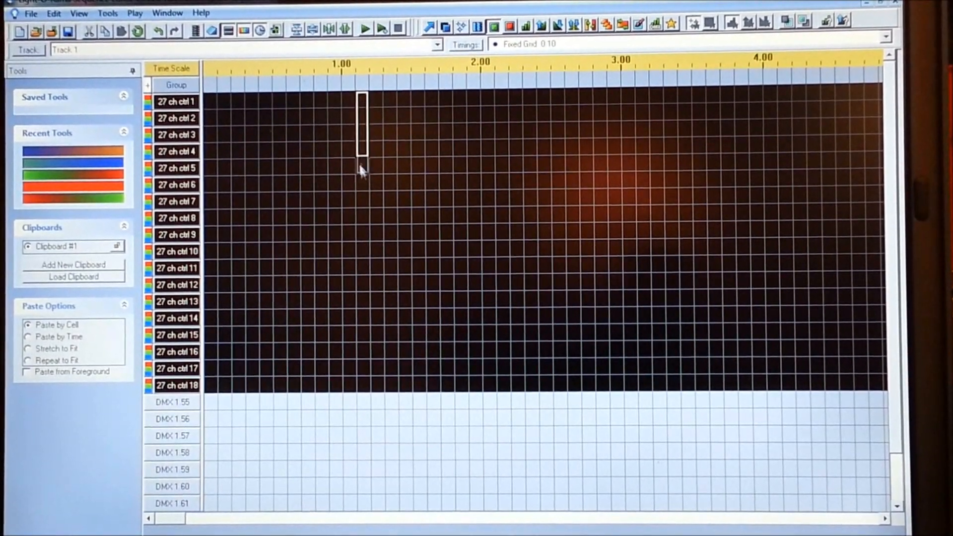
{"action": "left_click_drag", "start_coordinate": [359, 94], "coordinate": [612, 255]}
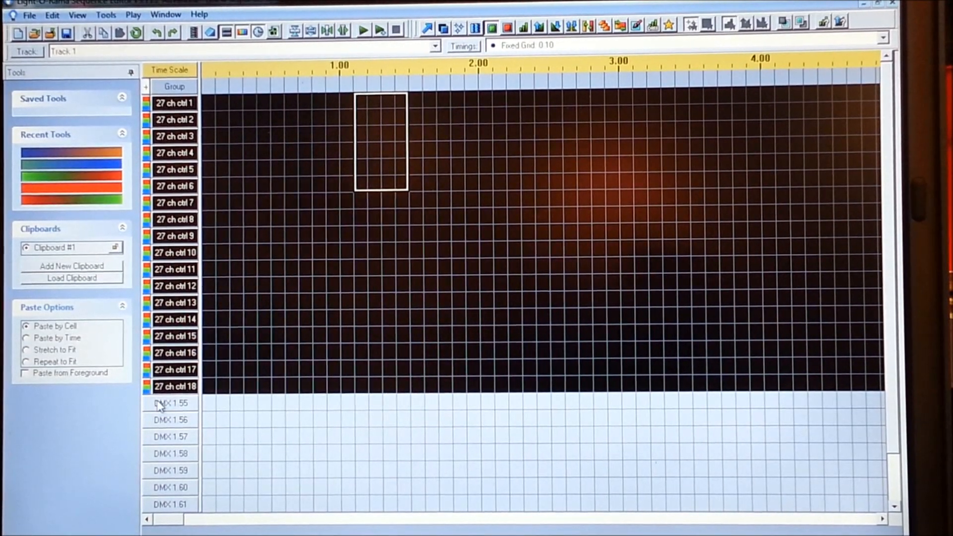
{"action": "right_click", "coordinate": [174, 152]}
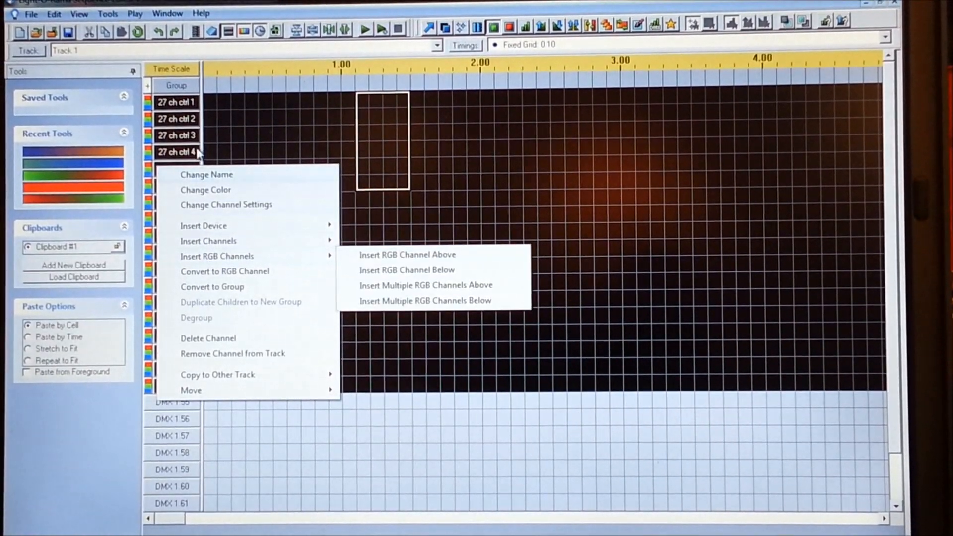
{"action": "mouse_move", "coordinate": [207, 240]}
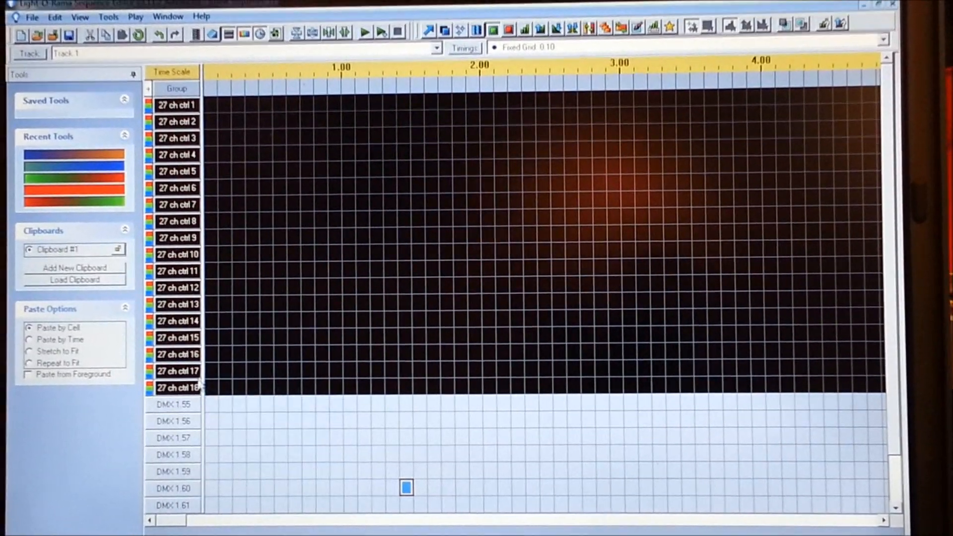
{"action": "mouse_move", "coordinate": [281, 160]}
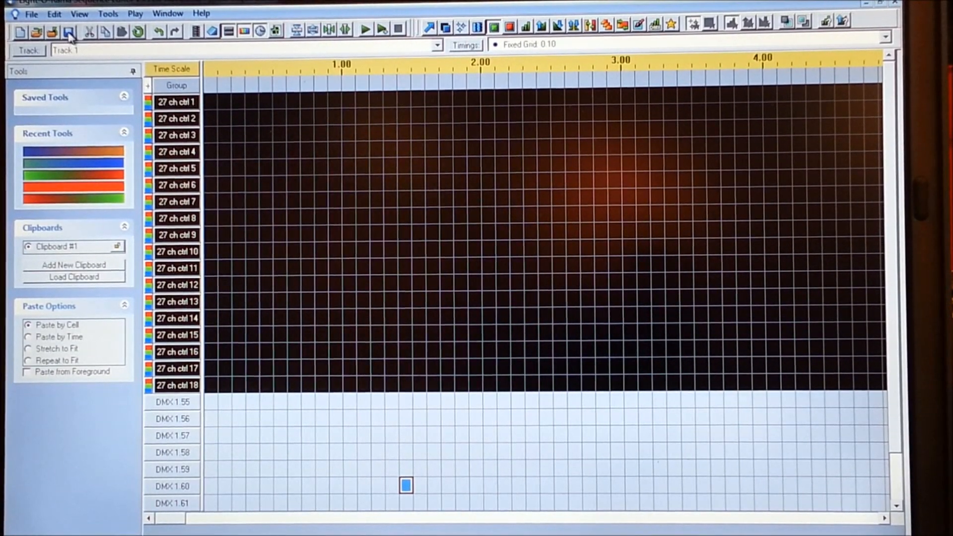
- Save the sequence as 'testing setup e1.31' in the Sequences folder and return to the desktop
{"action": "left_click", "coordinate": [68, 31]}
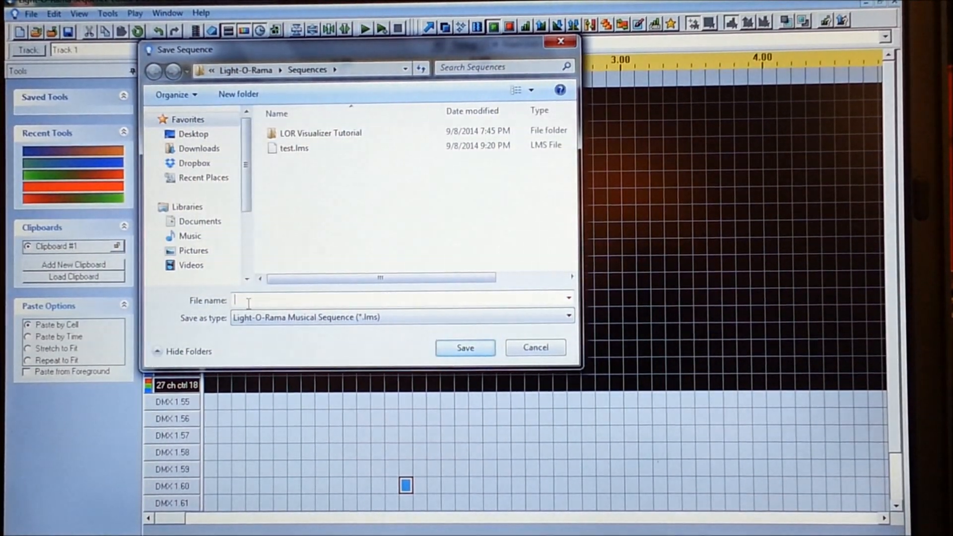
{"action": "type", "text": "testing setup e1.31"}
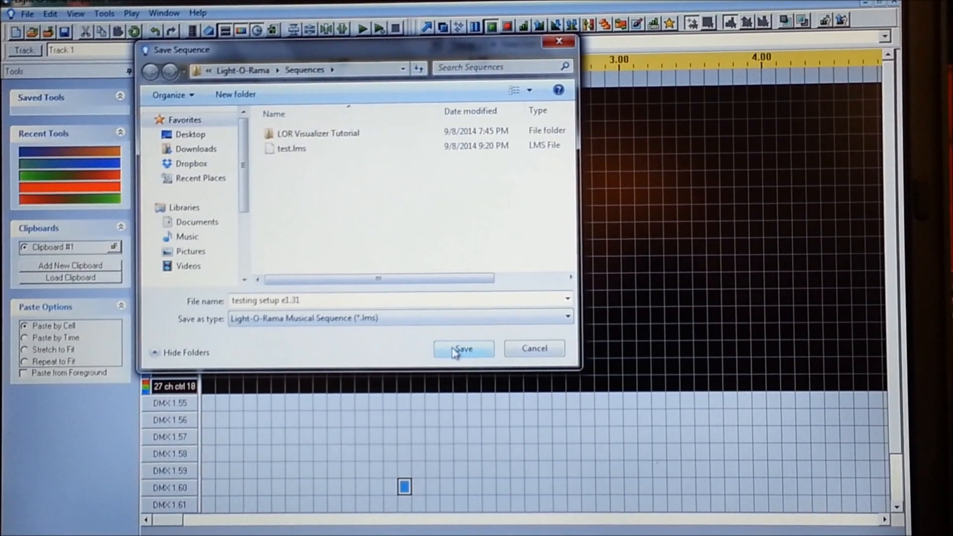
{"action": "left_click", "coordinate": [463, 349]}
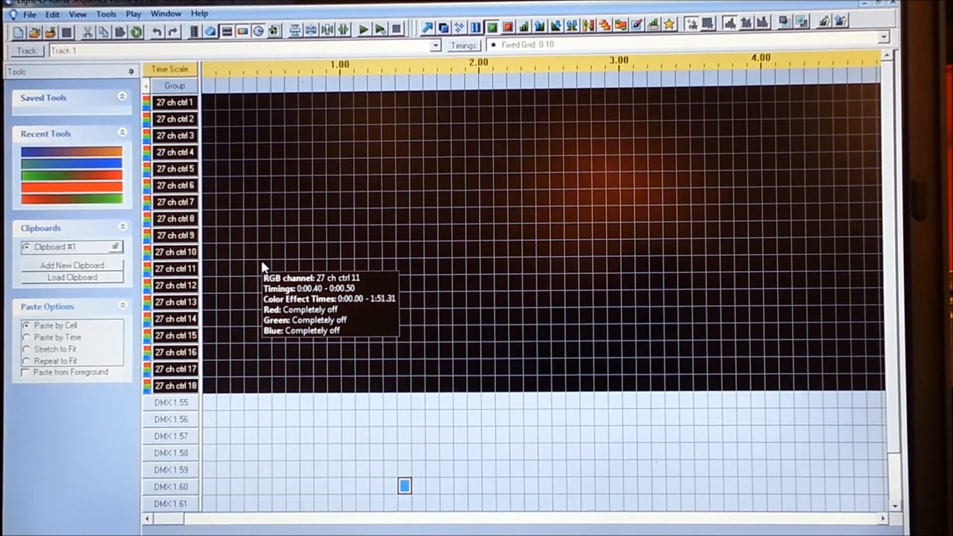
{"action": "mouse_move", "coordinate": [383, 475]}
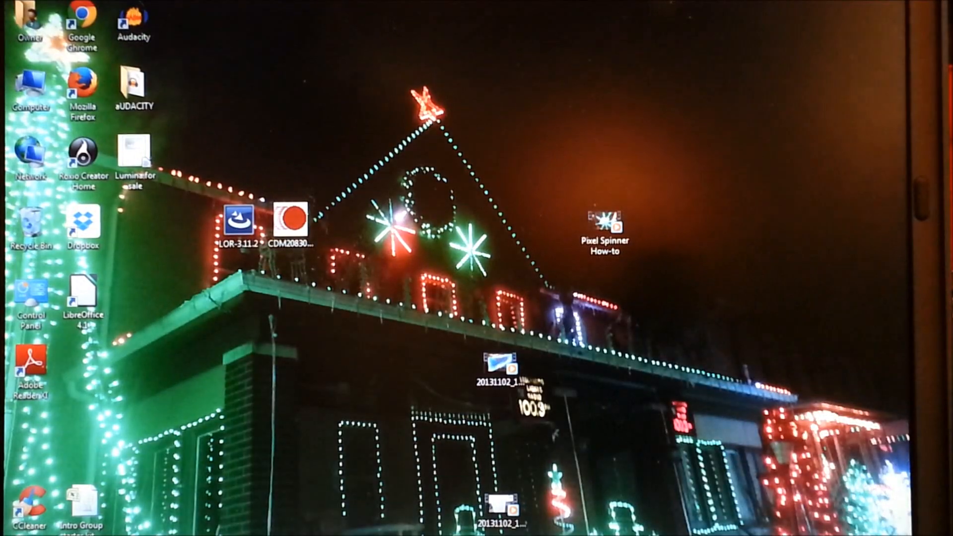
{"action": "double_click", "coordinate": [236, 220]}
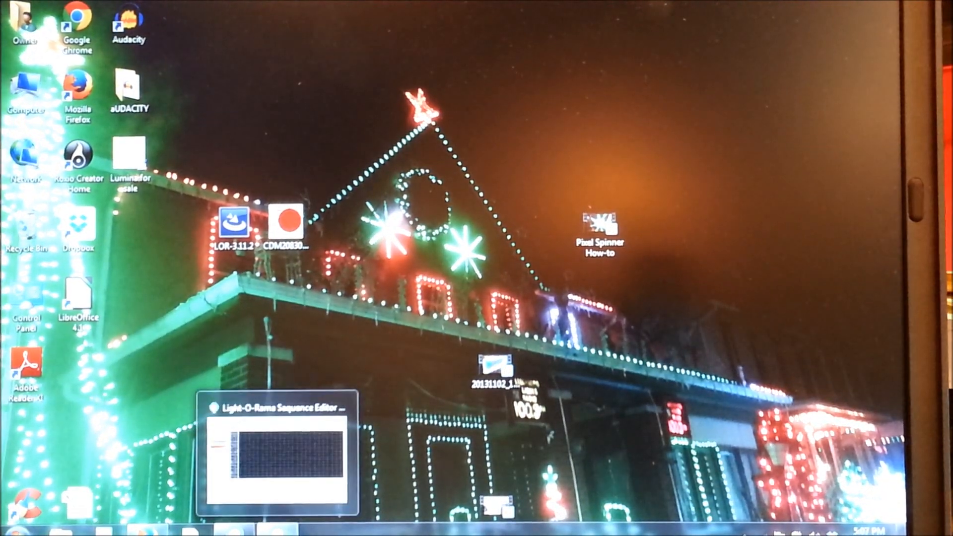